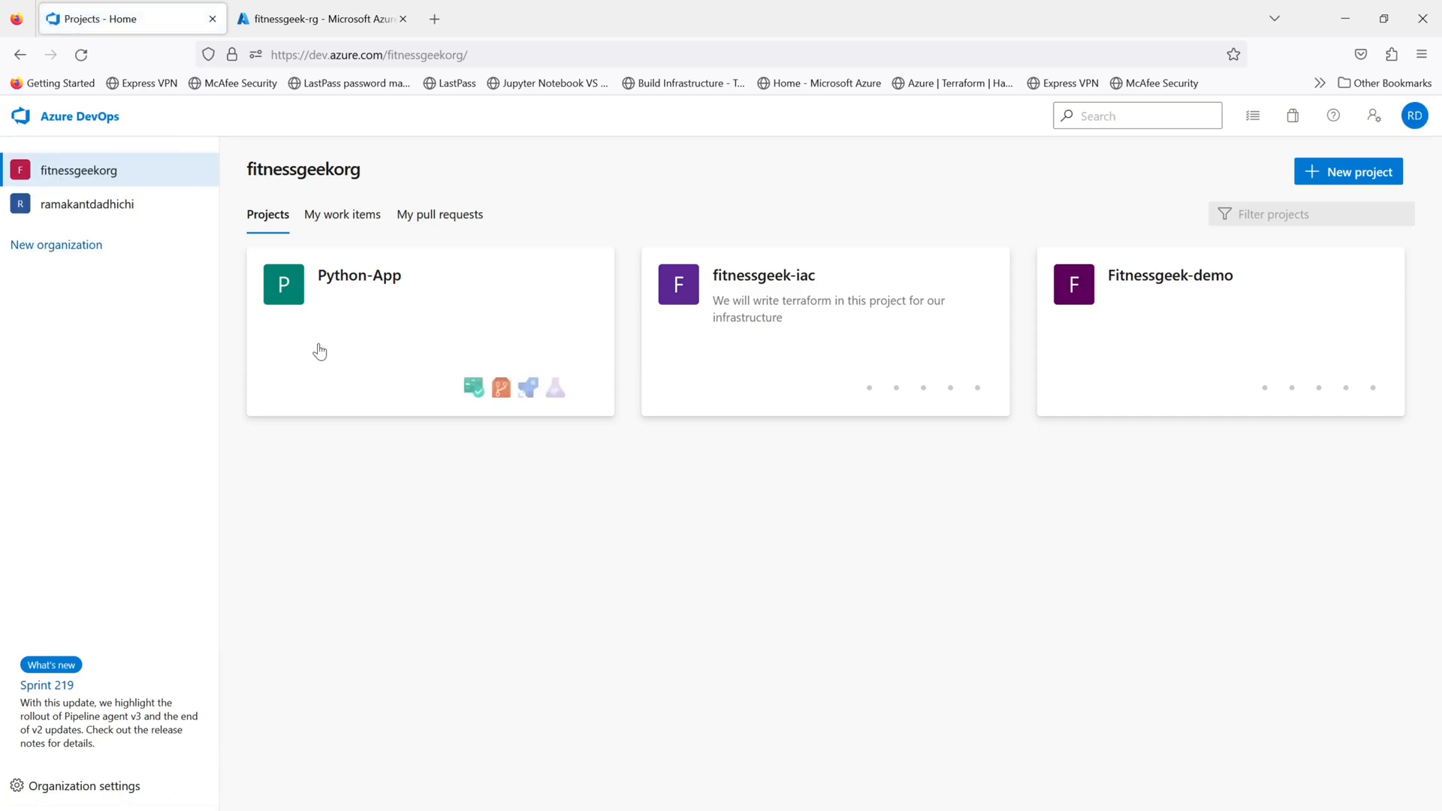
mouse_move(99, 770)
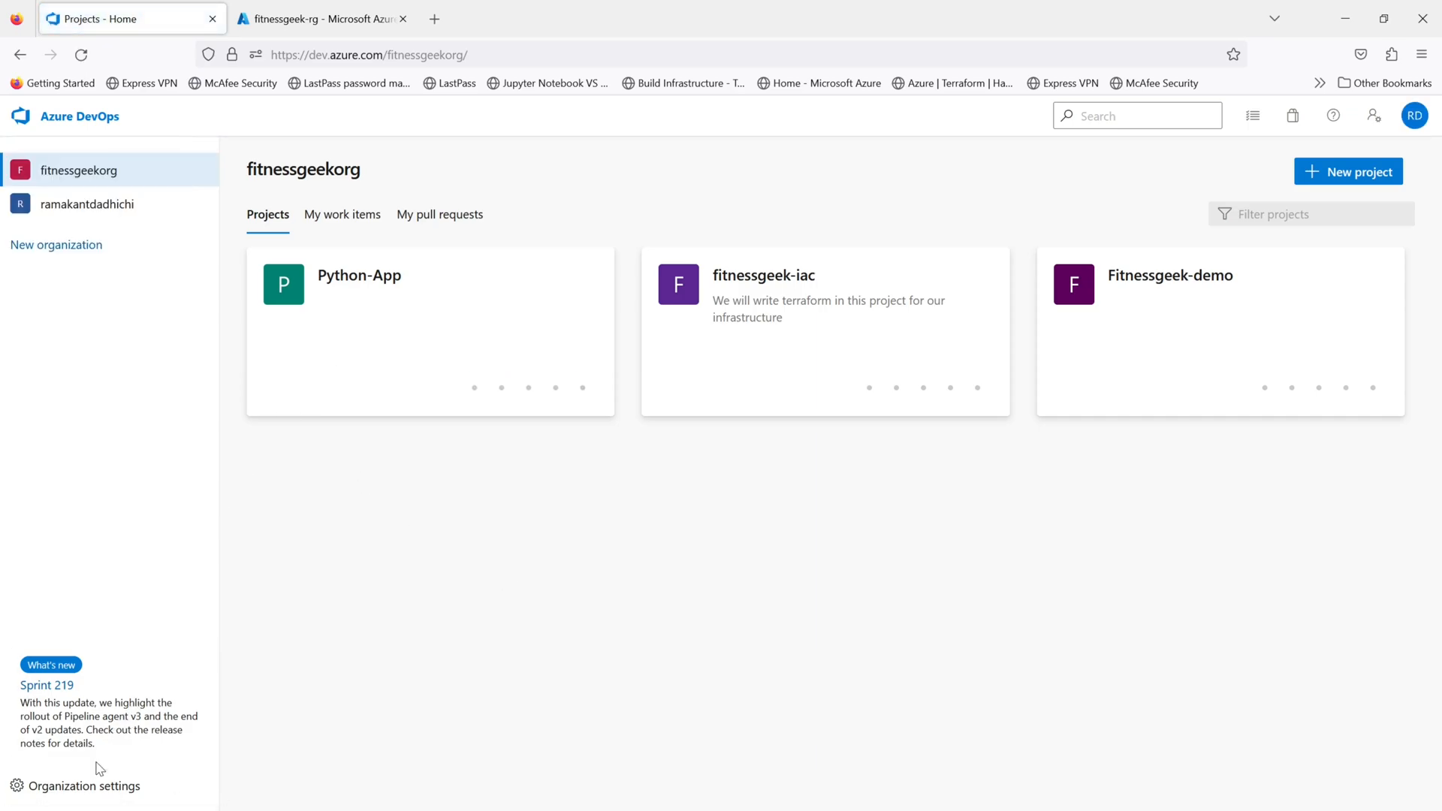
mouse_move(87, 789)
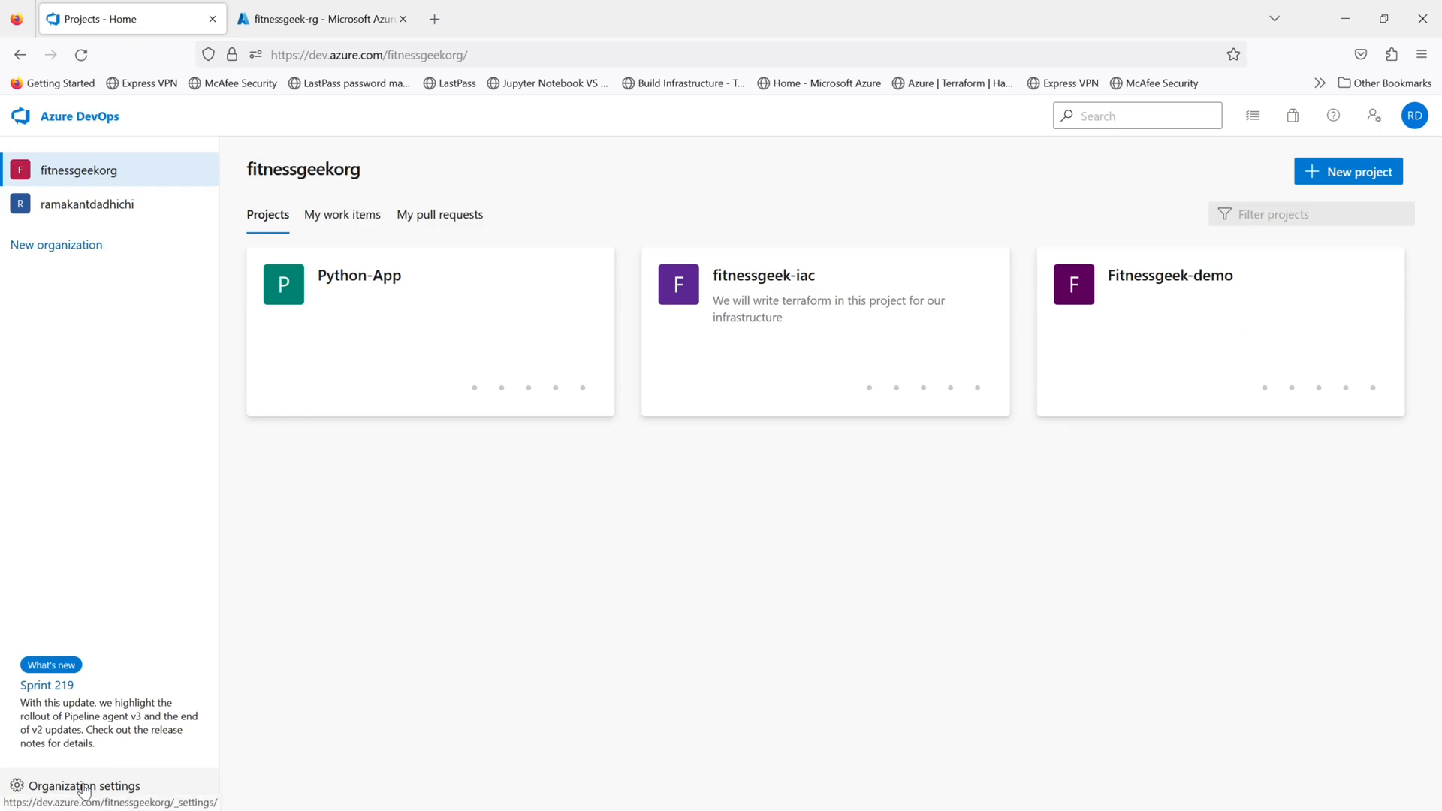
Step: Navigate from Organization settings to the Extensions page under General
click(86, 786)
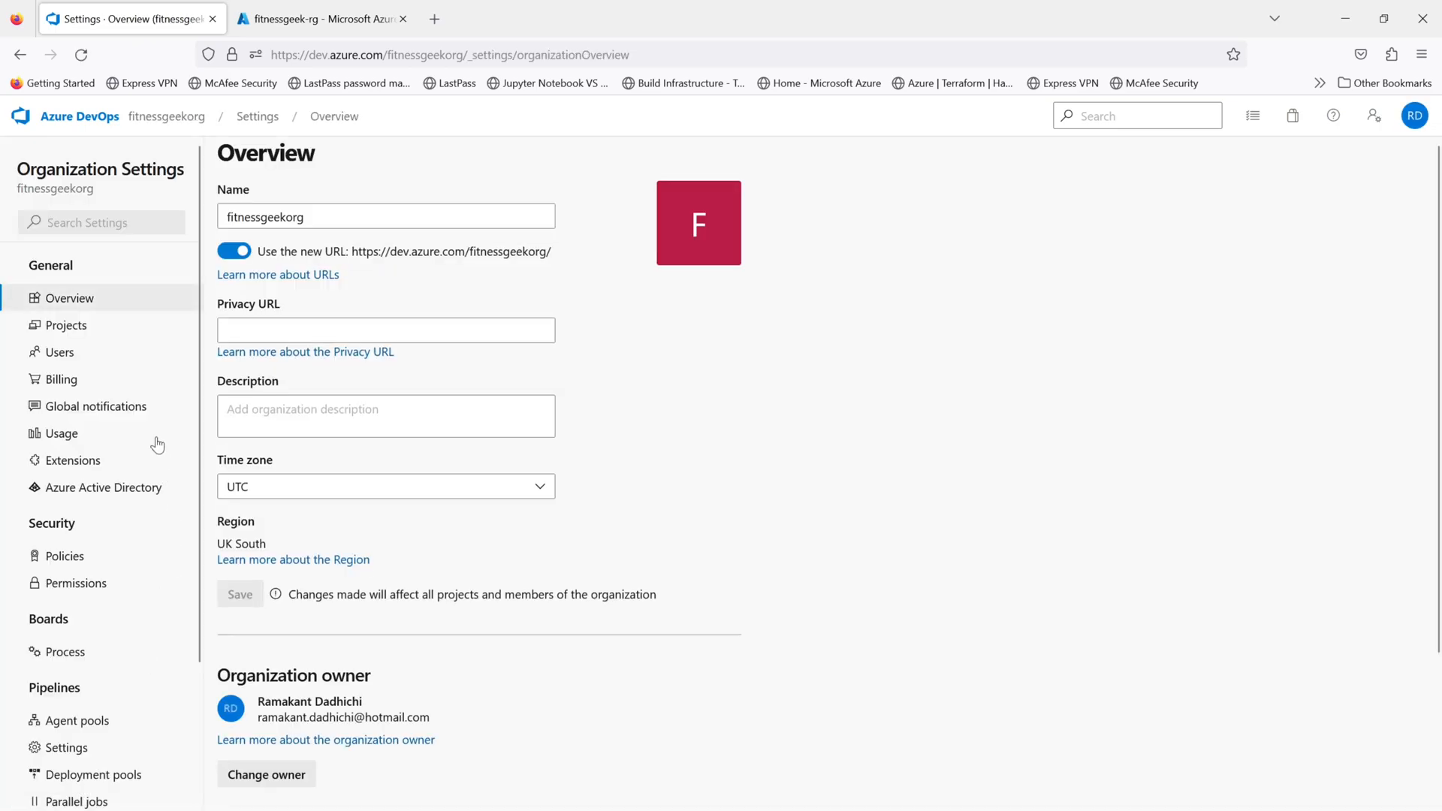
mouse_move(76, 466)
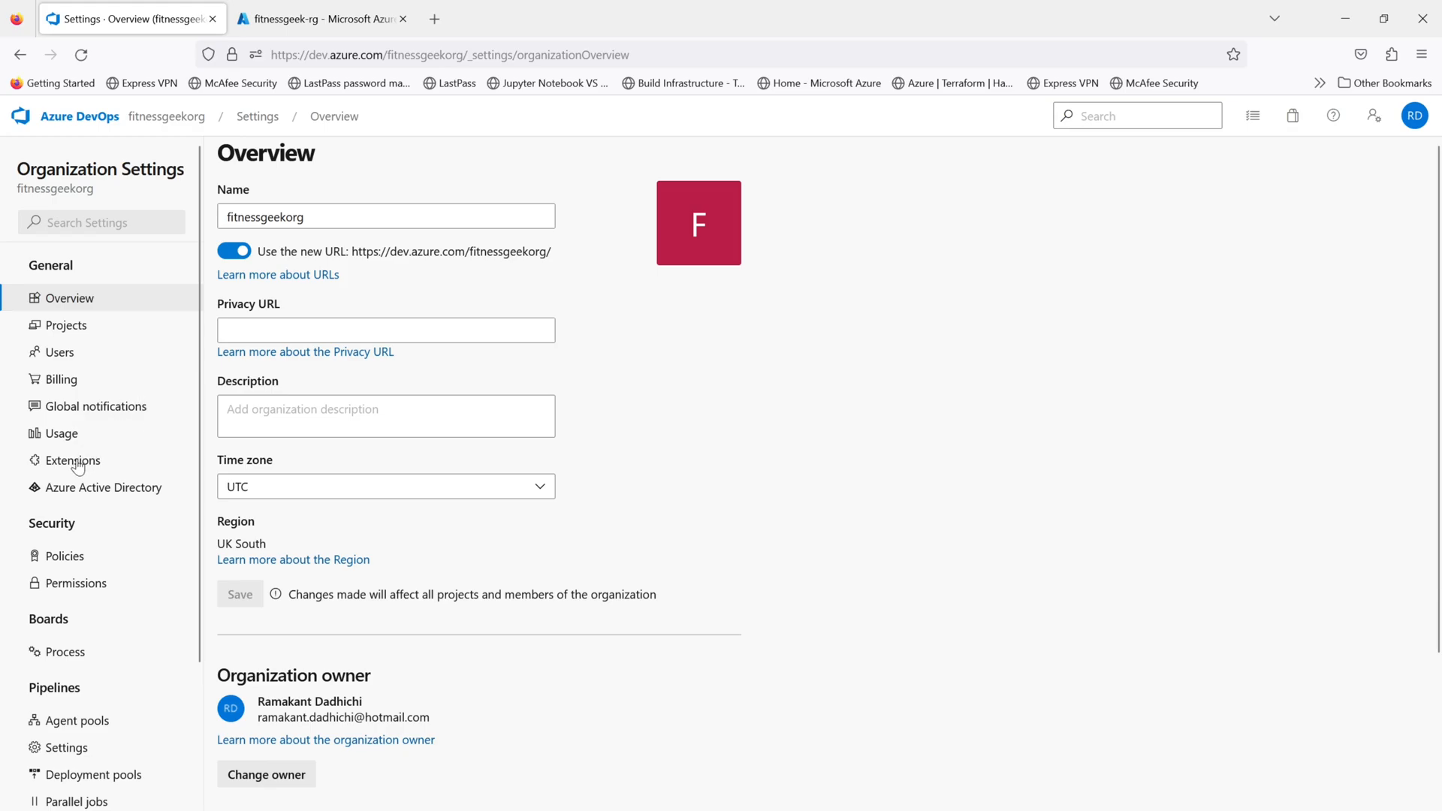
click(74, 460)
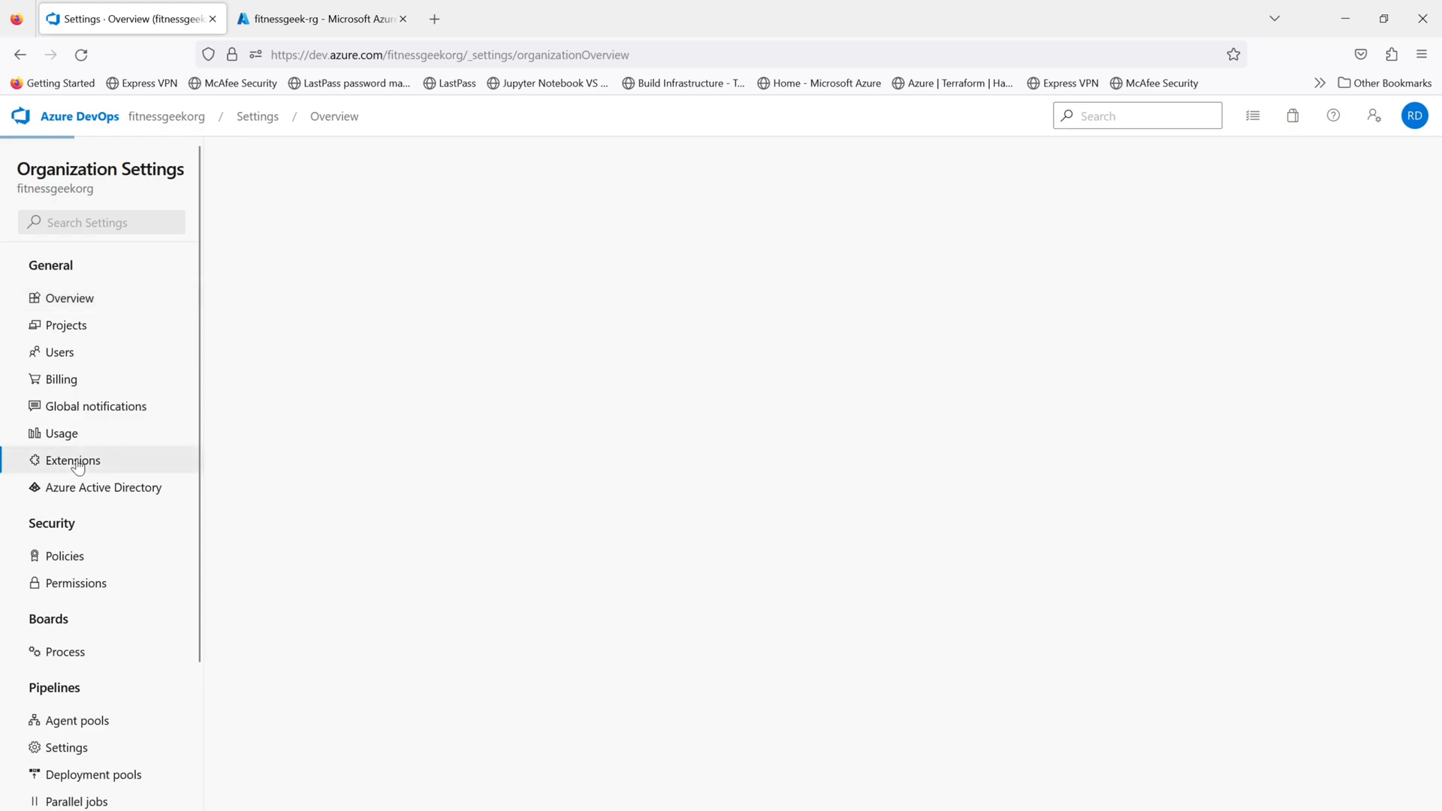
Step: Show the installed extensions list with SonarCloud and Terraform
click(73, 460)
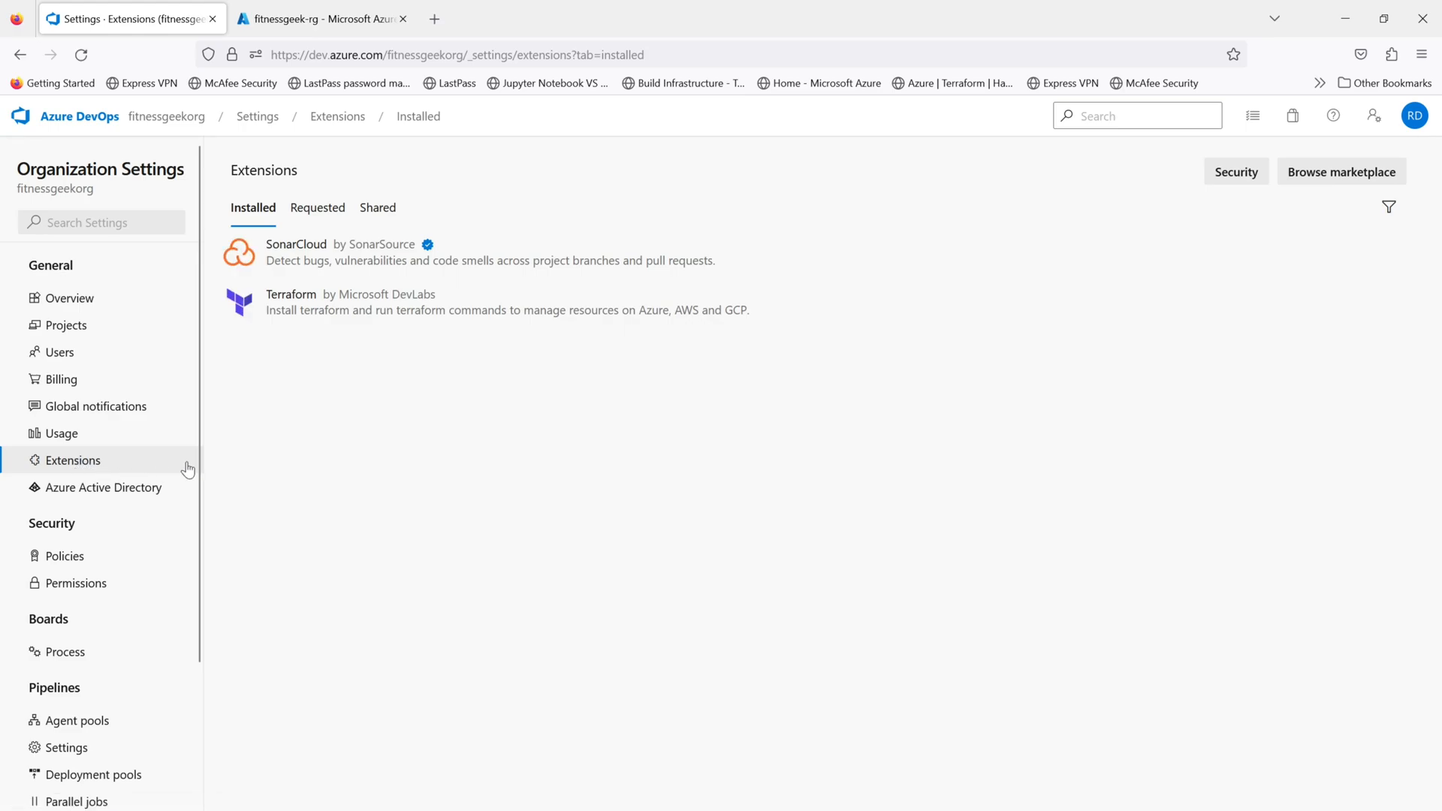
mouse_move(1073, 397)
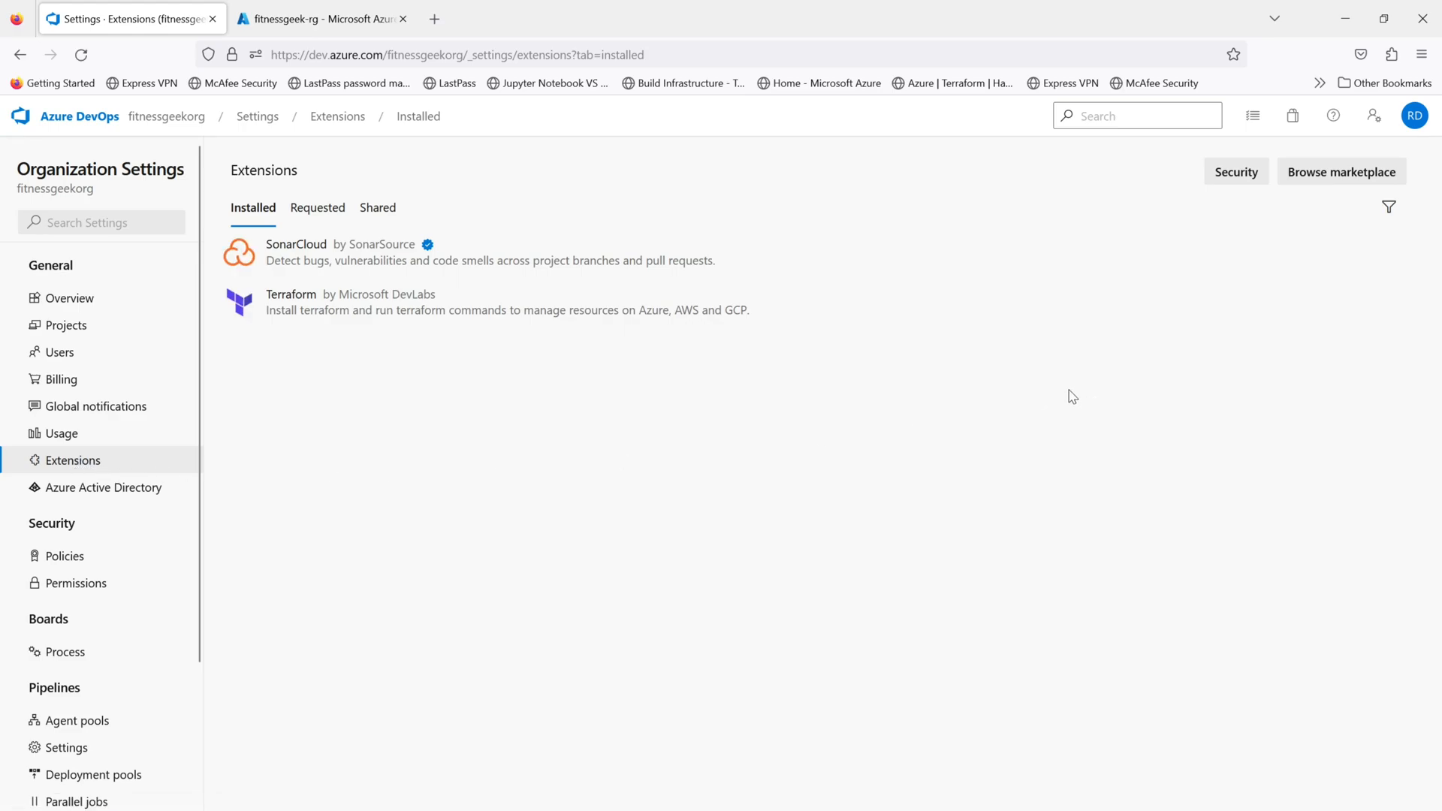
mouse_move(1340, 171)
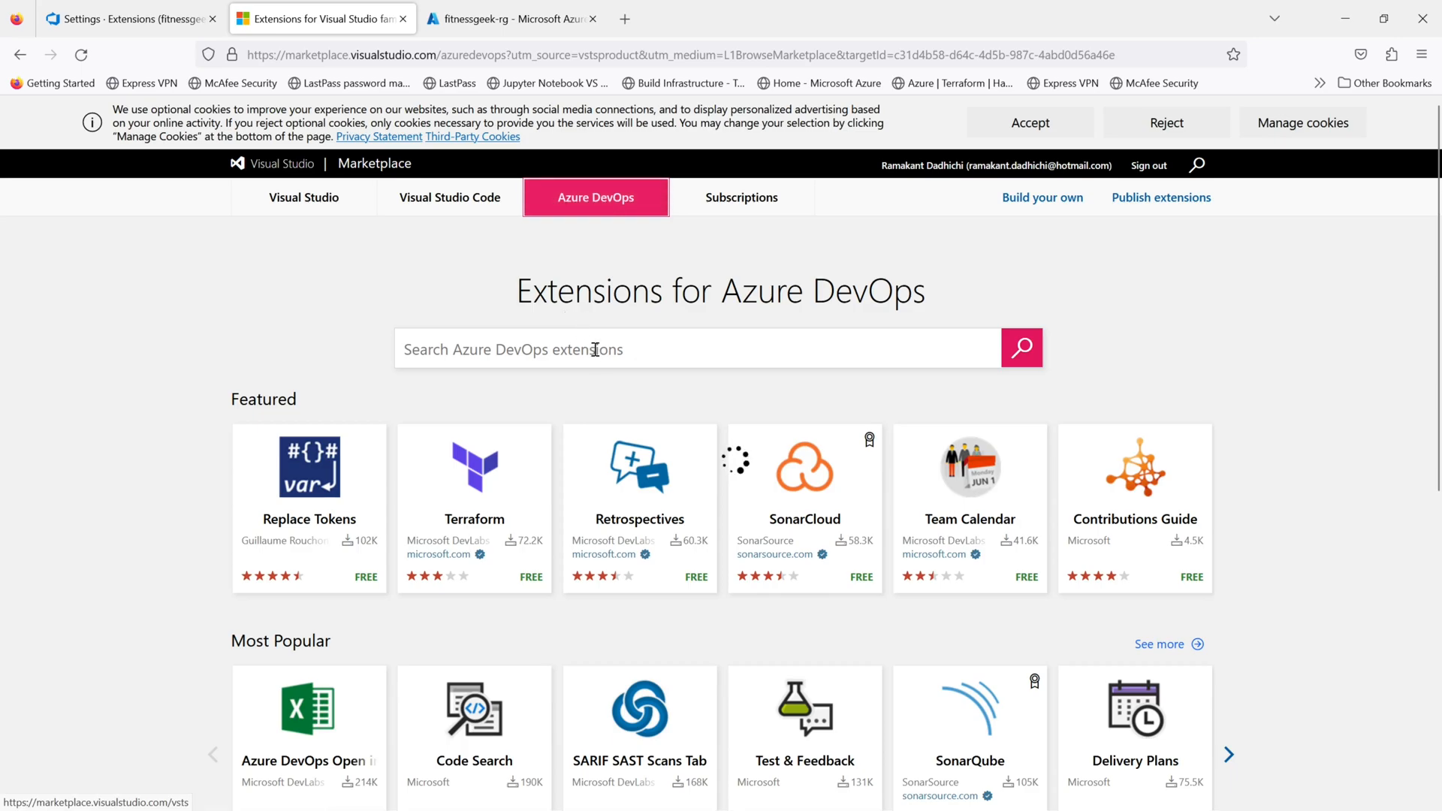
mouse_move(674, 453)
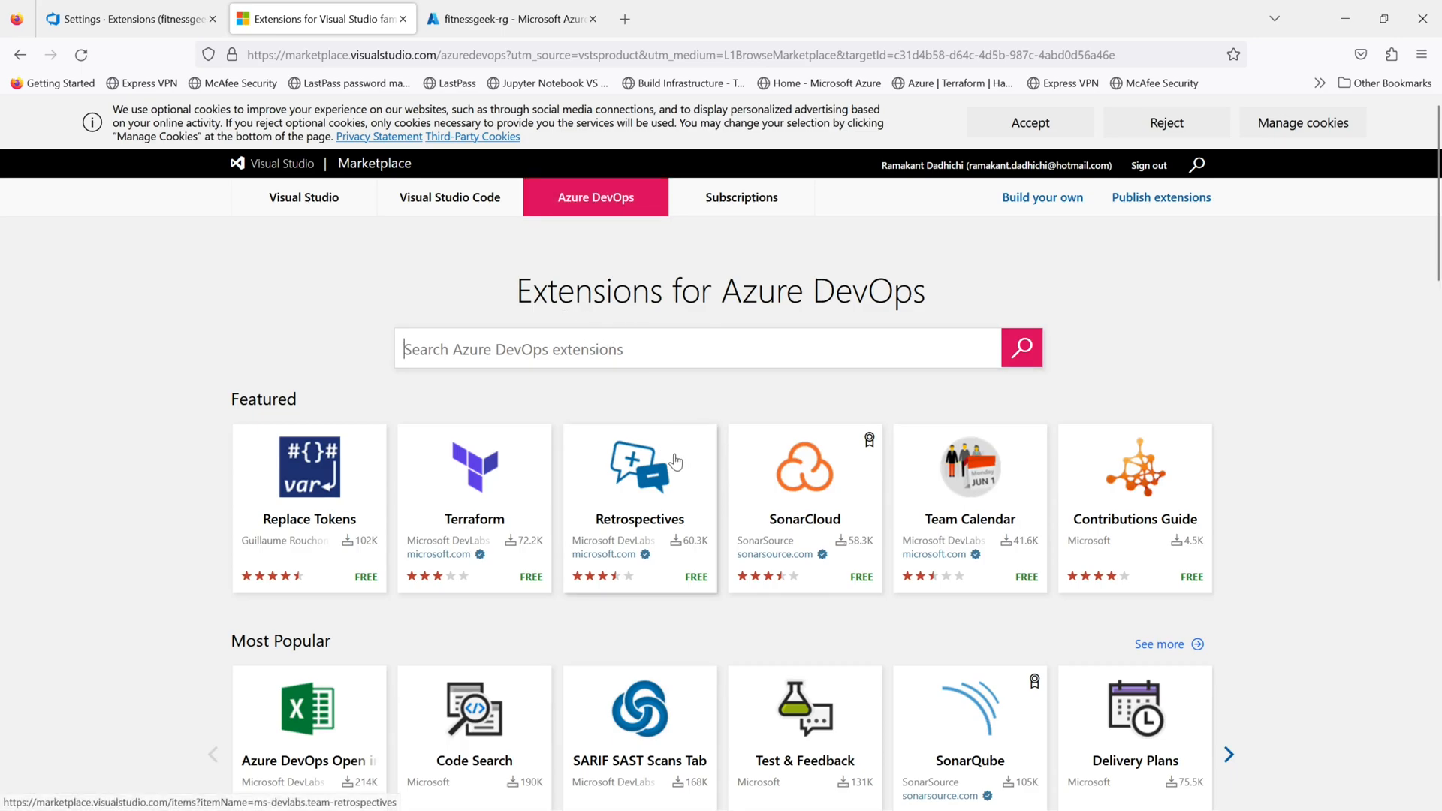
mouse_move(675, 460)
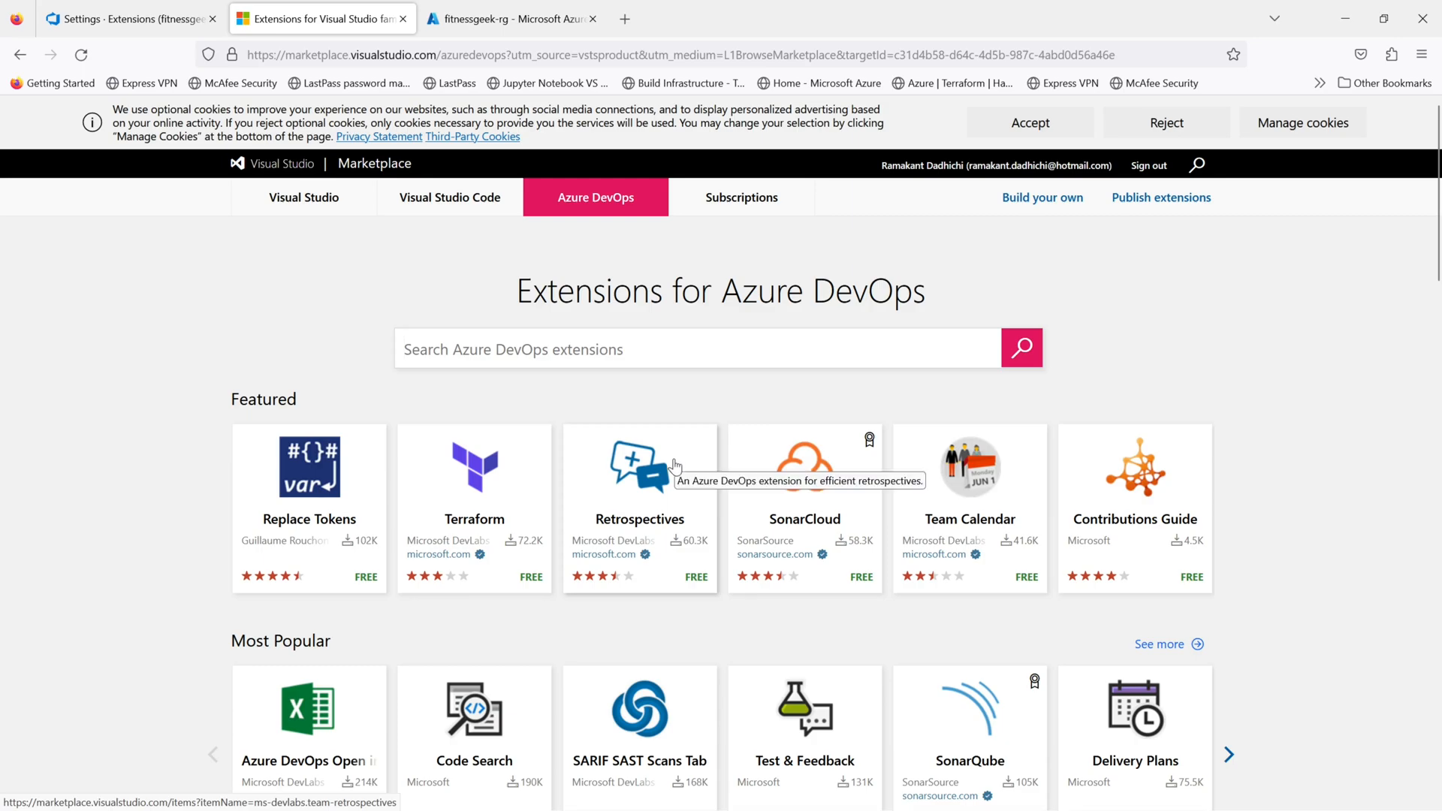
mouse_move(672, 618)
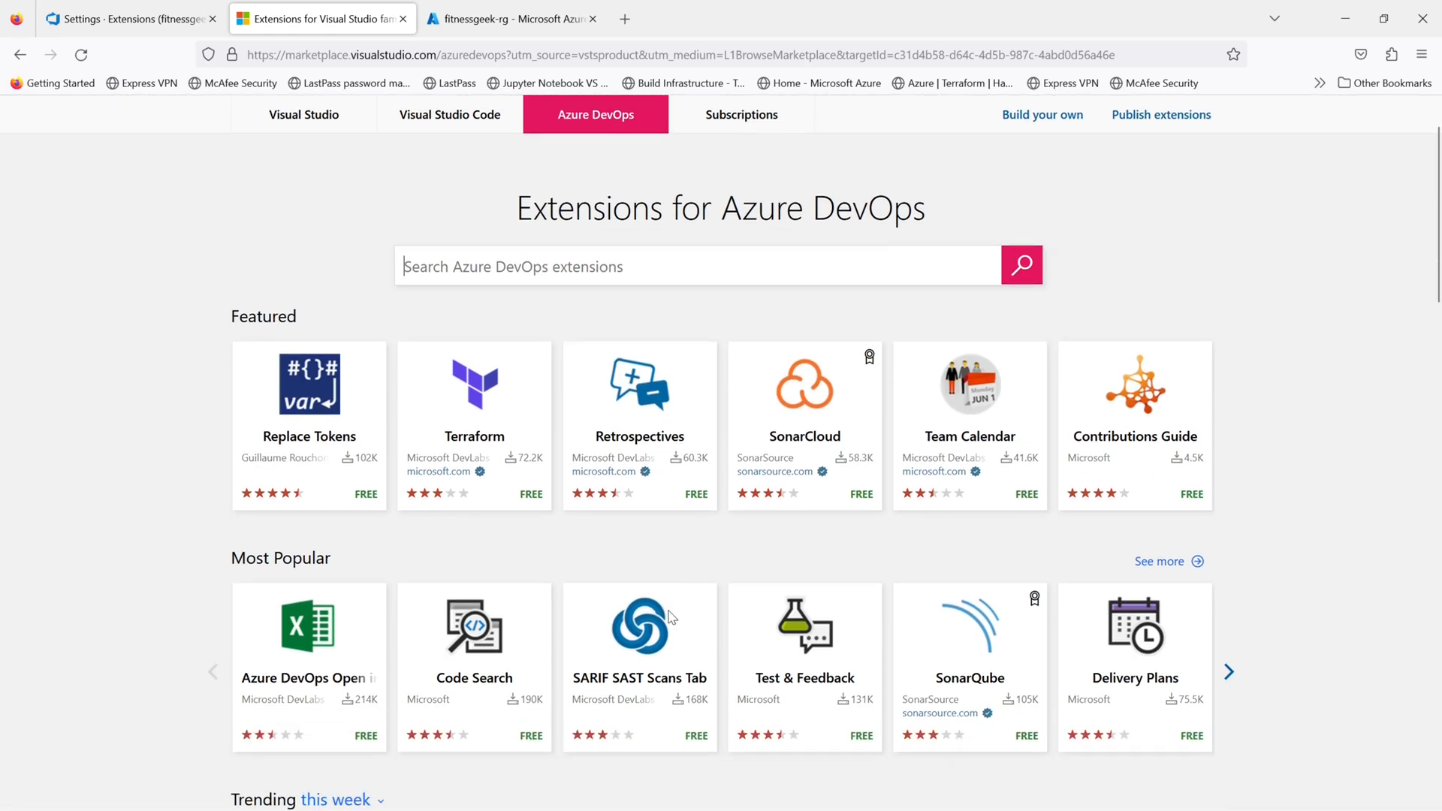
scroll(down, 3)
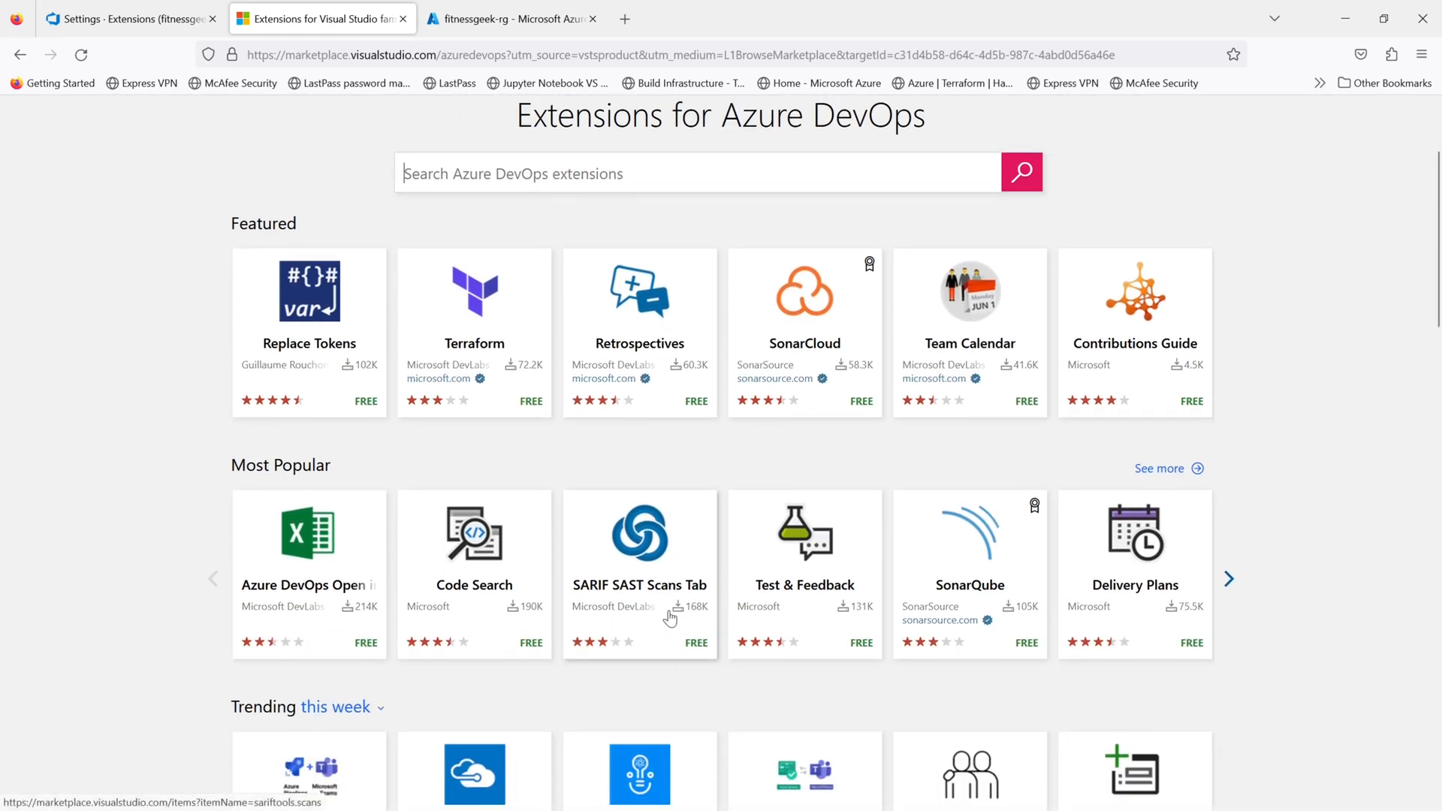
scroll(down, 3)
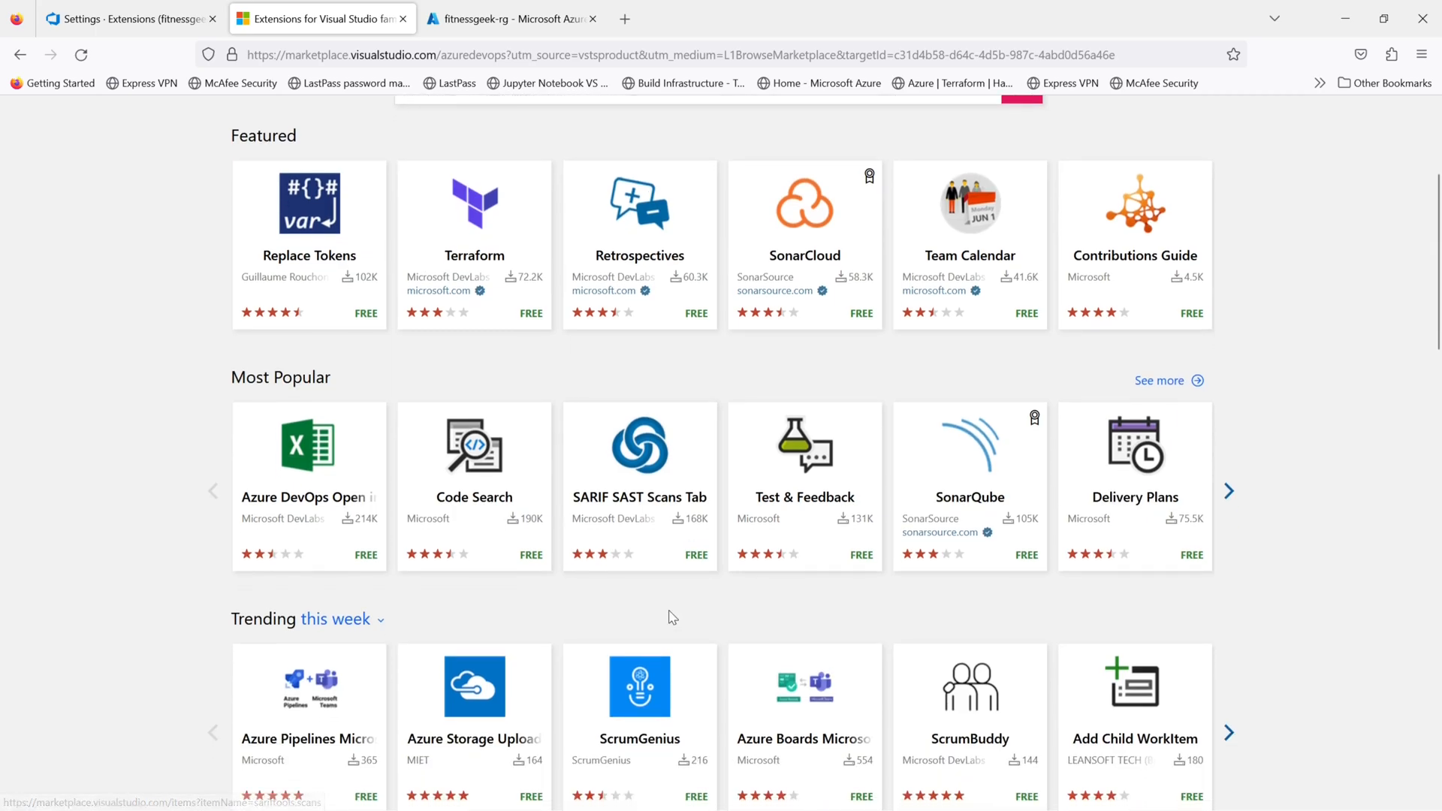
scroll(down, 3)
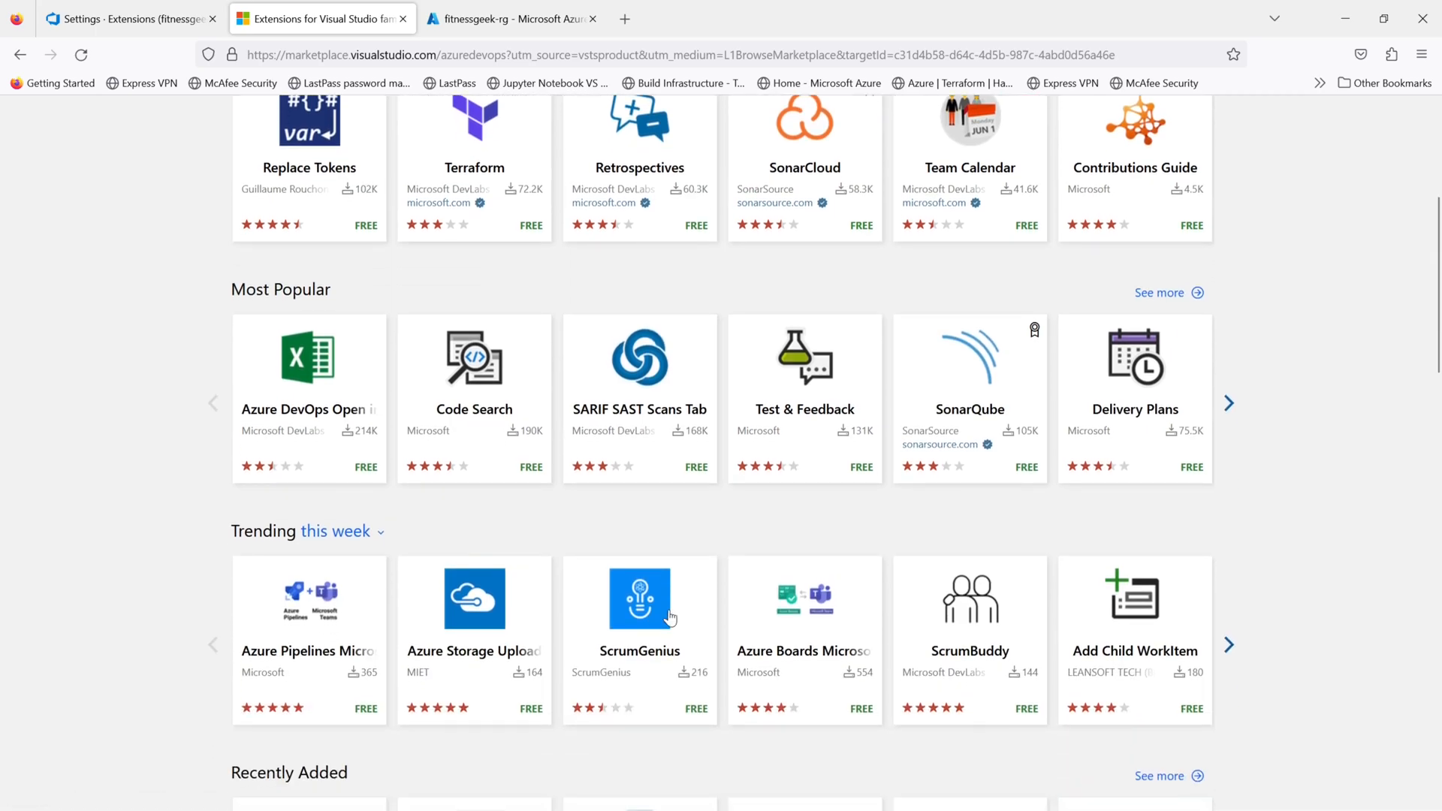
mouse_move(641, 603)
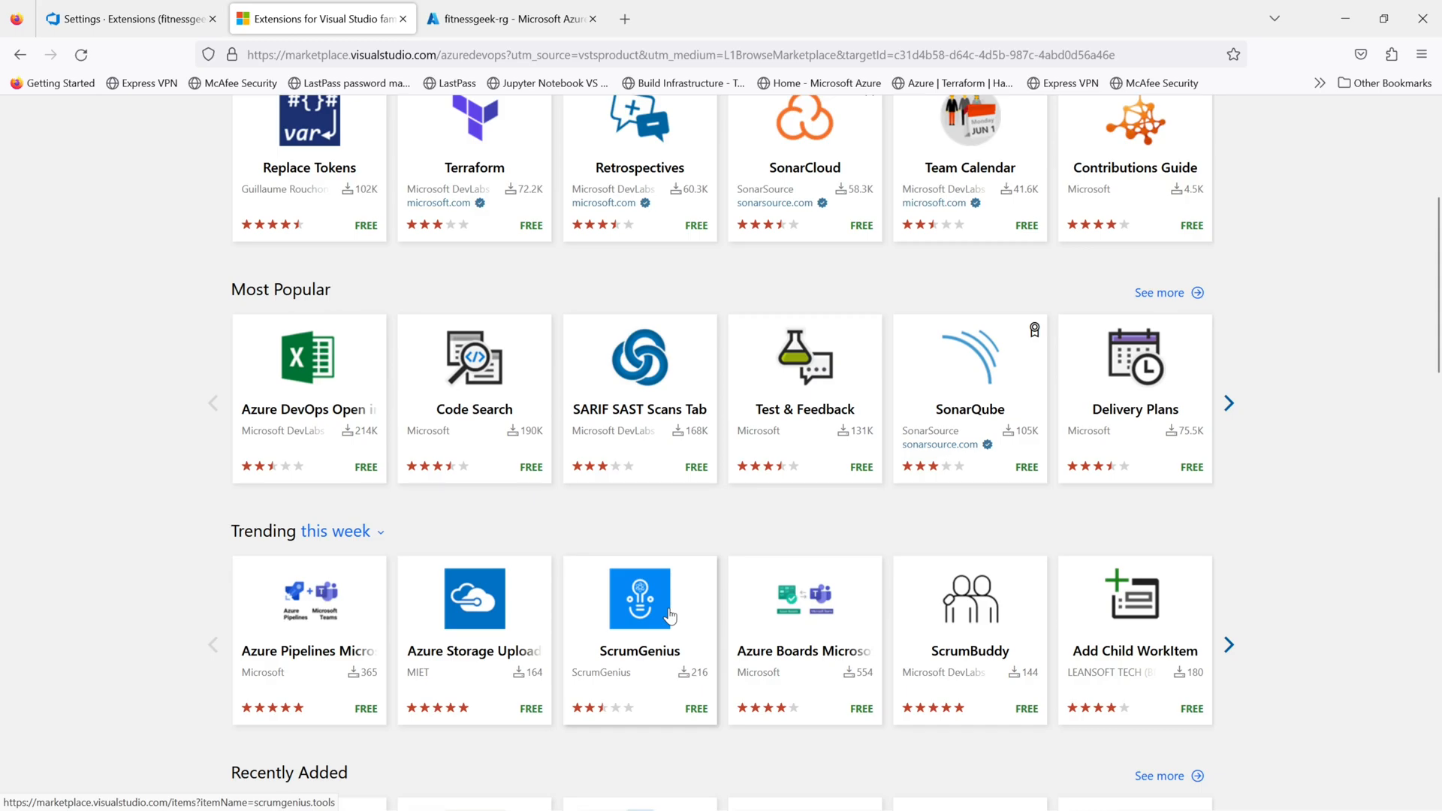
mouse_move(670, 614)
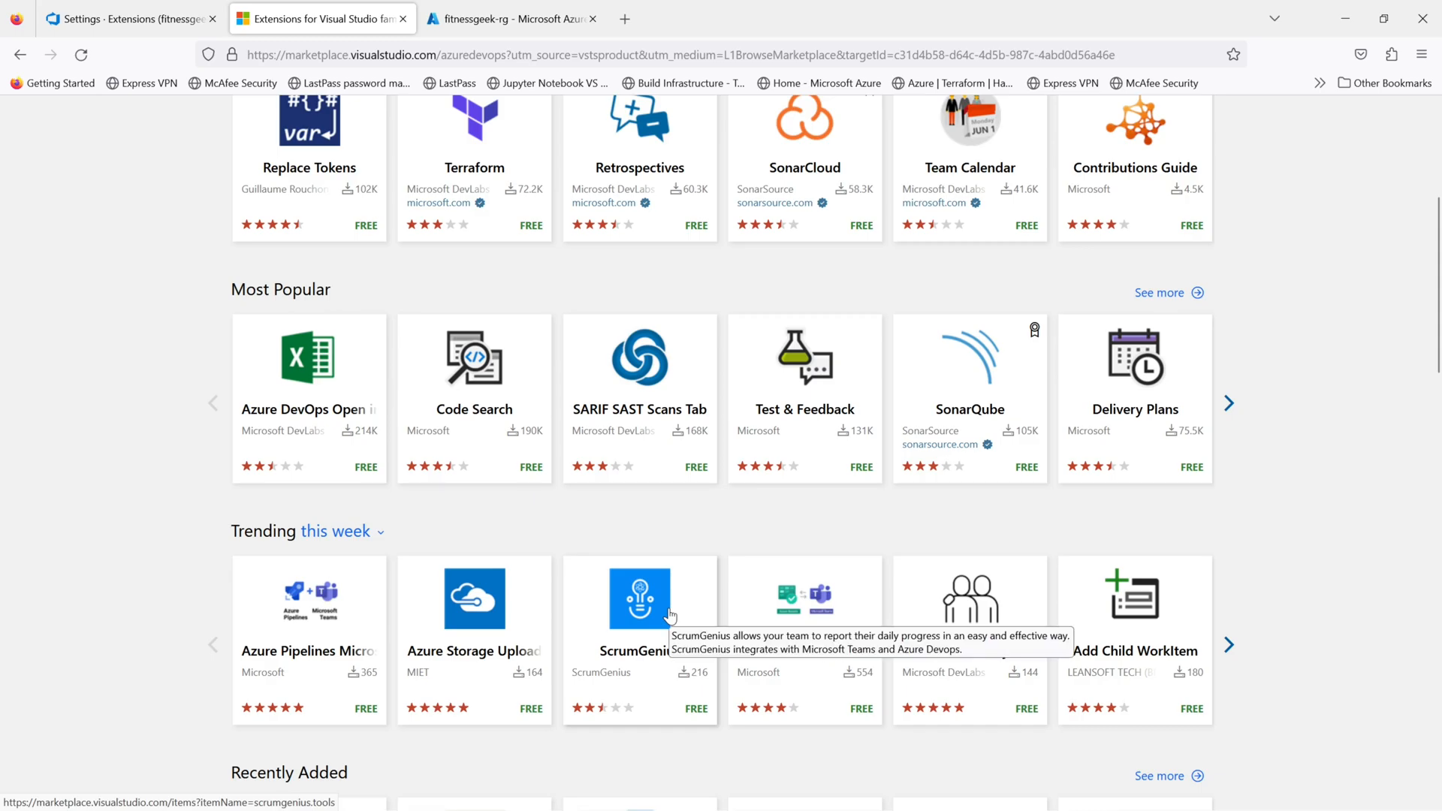
scroll(down, 3)
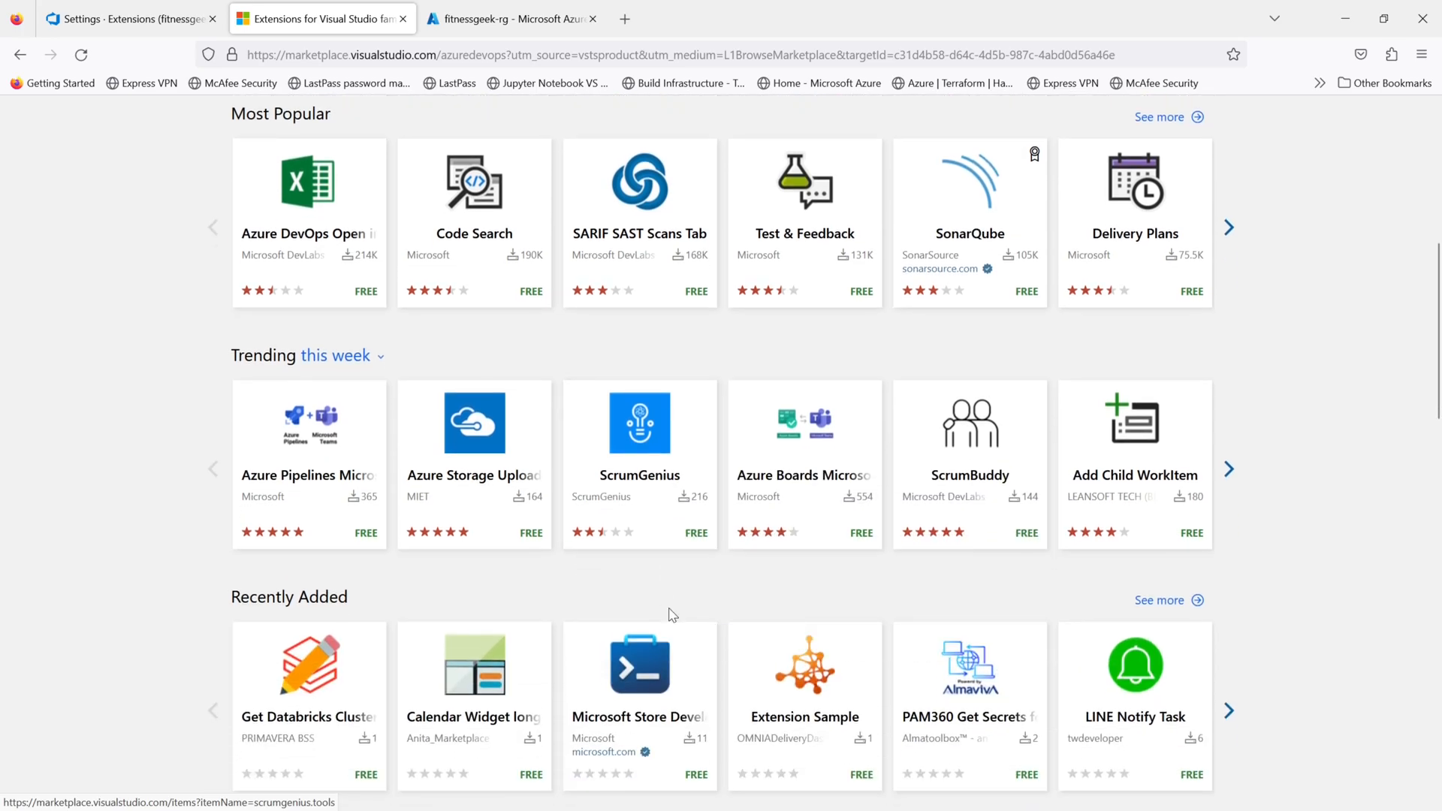
scroll(up, 3)
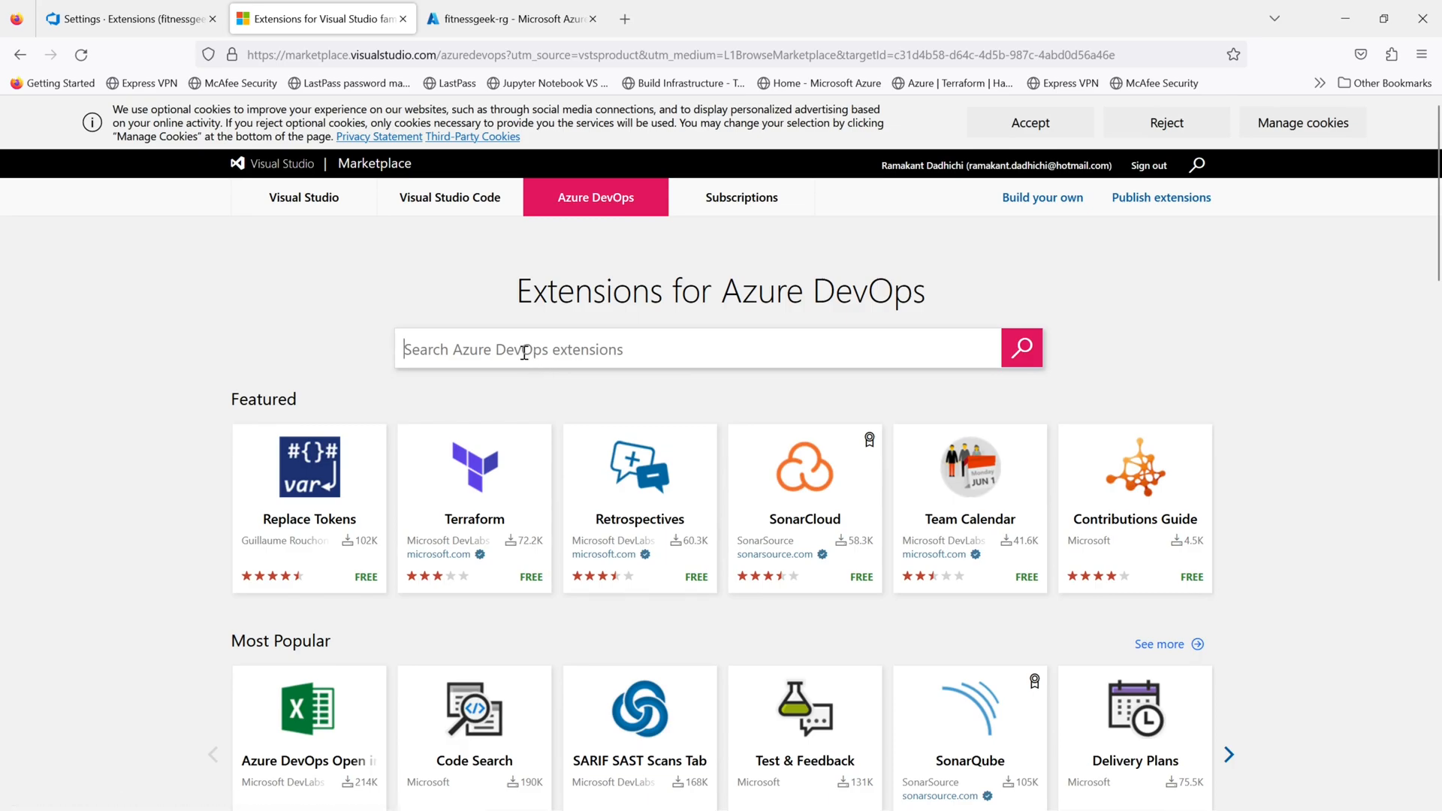
Step: Search the marketplace for 'snyk' and select the Snyk Security Scan result
text(sny)
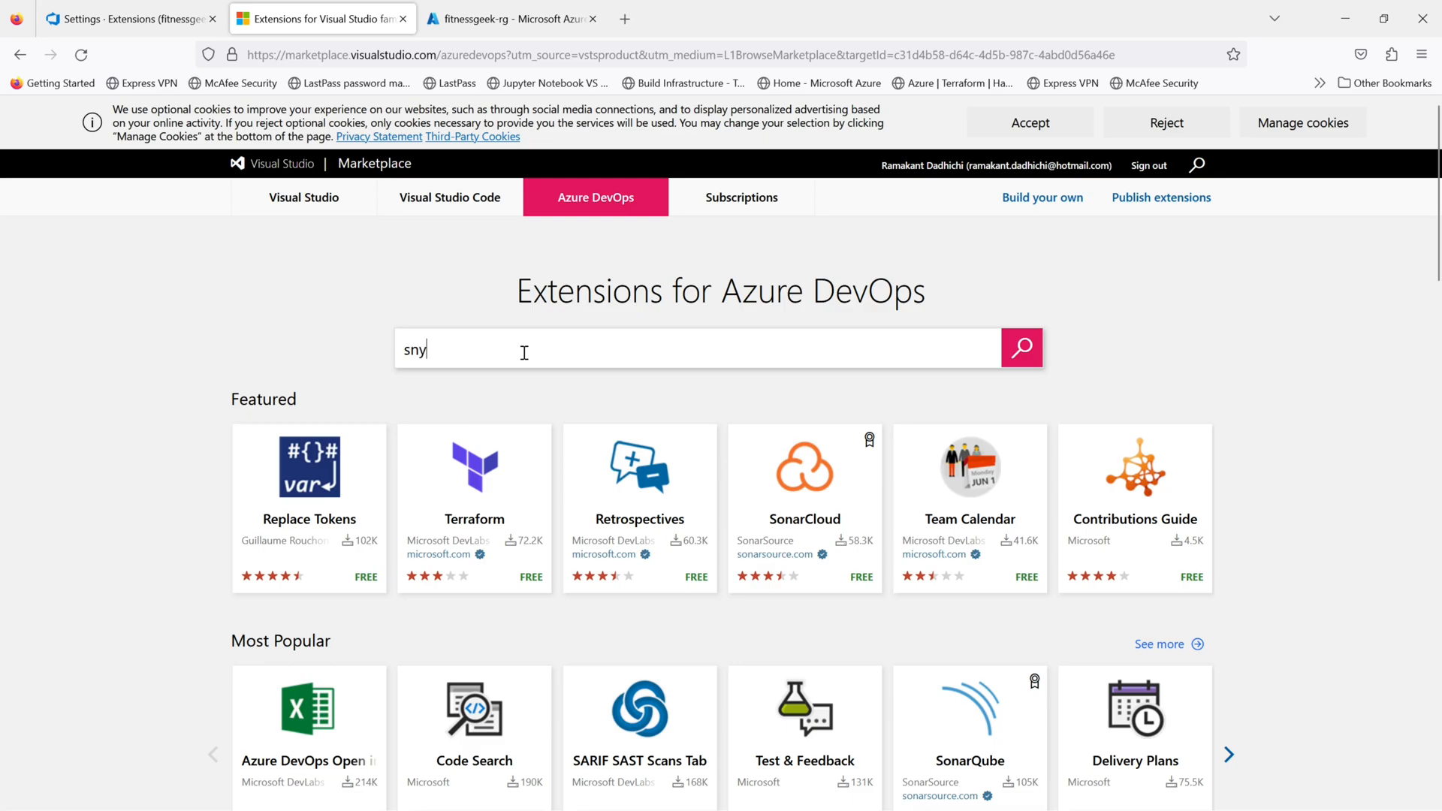
text(k)
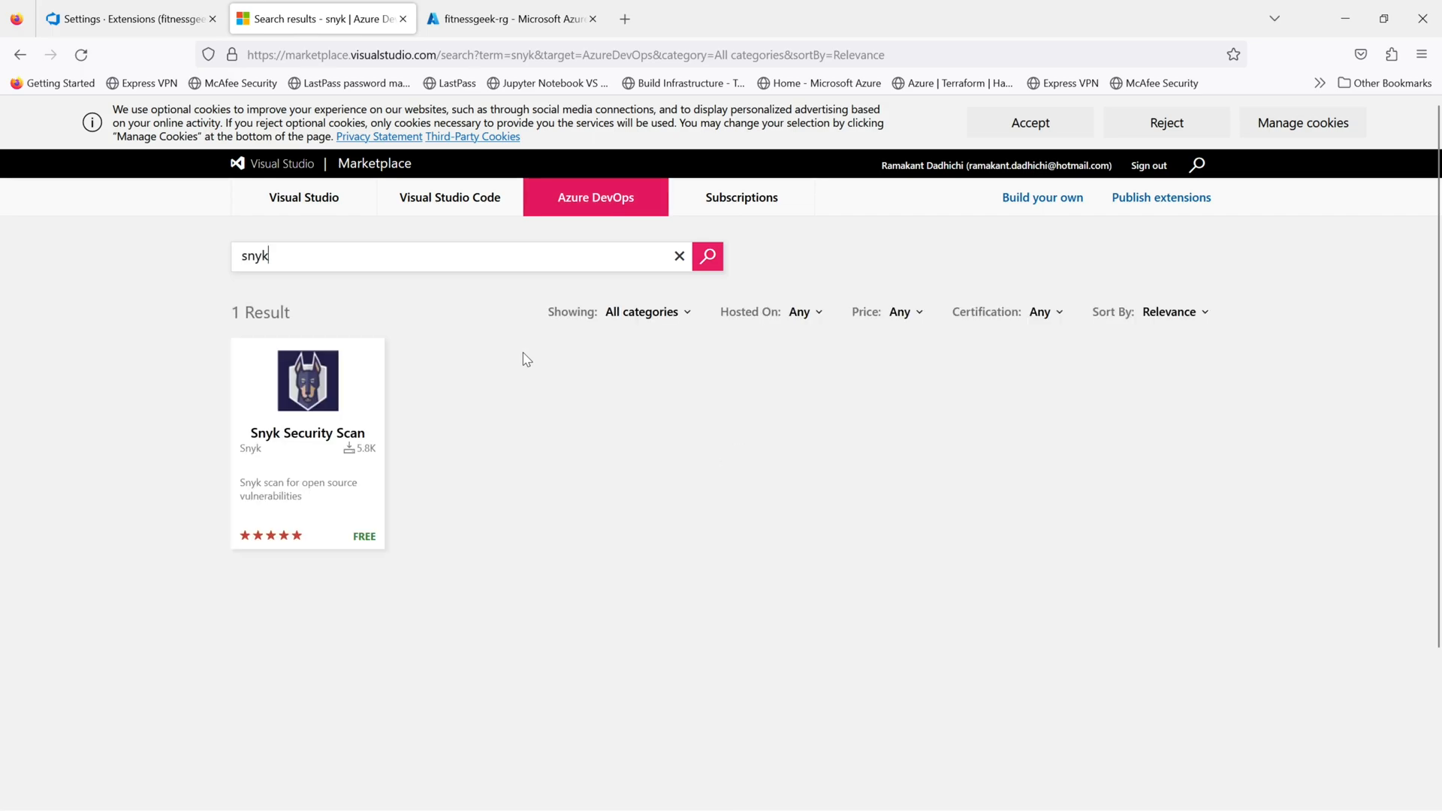
mouse_move(531, 389)
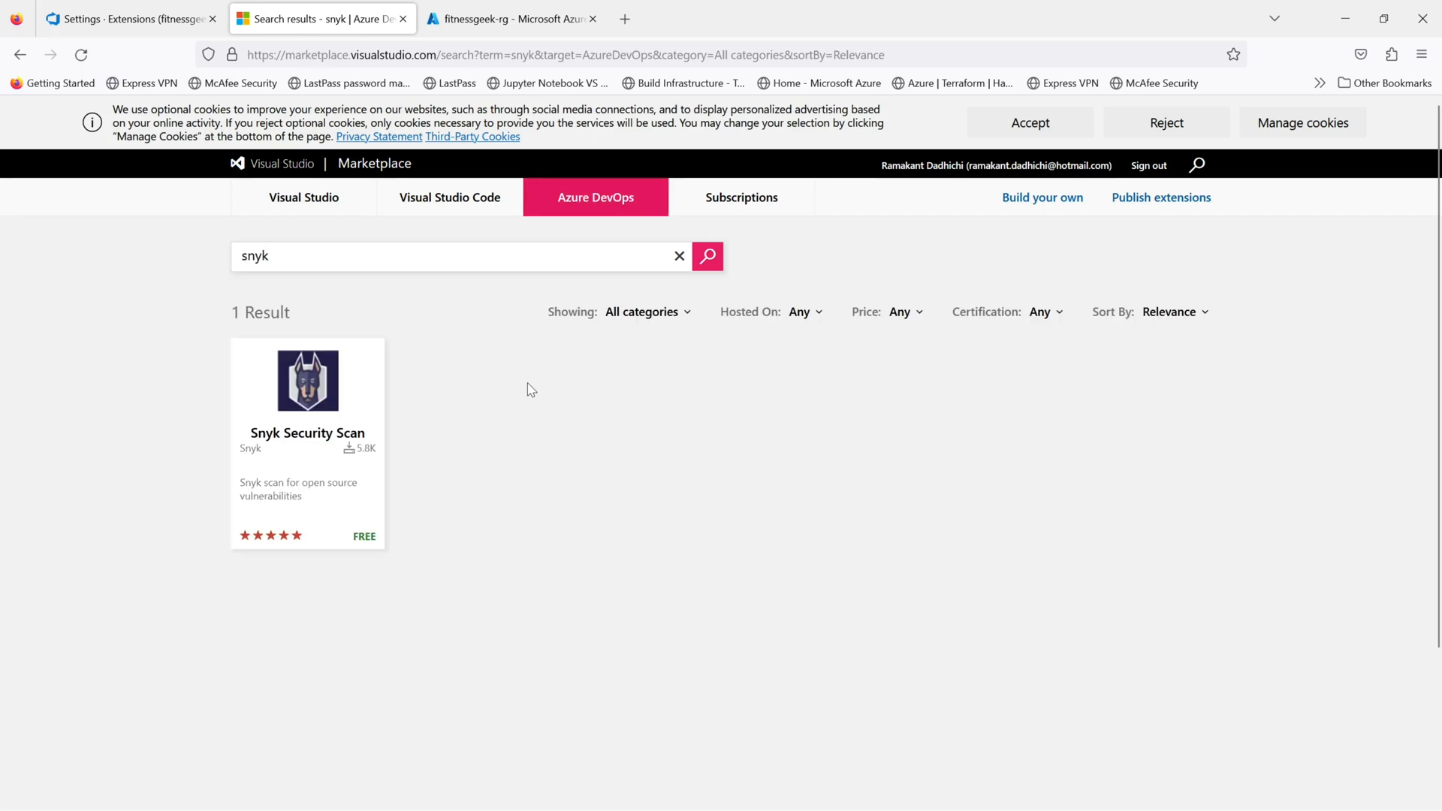
mouse_move(299, 468)
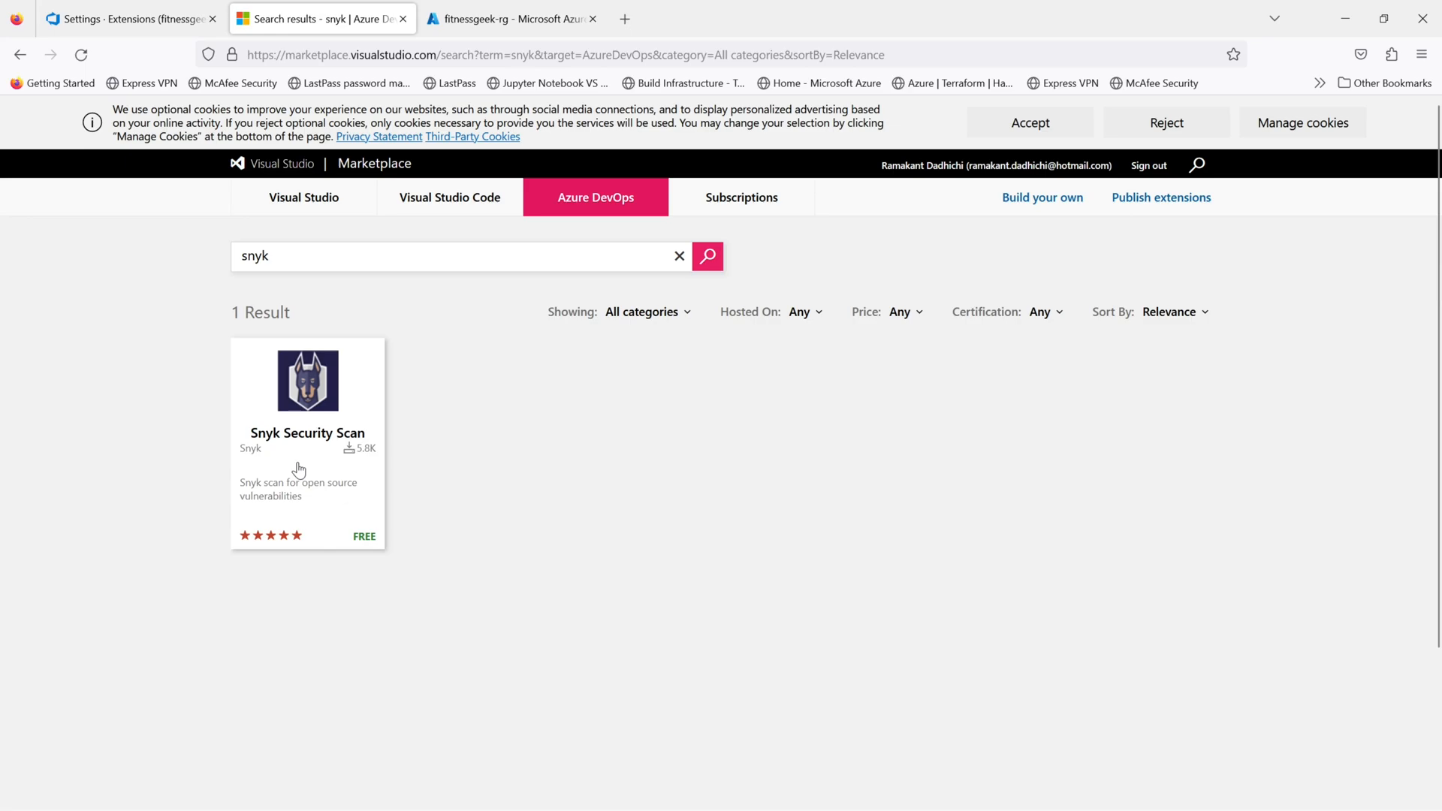
mouse_move(304, 433)
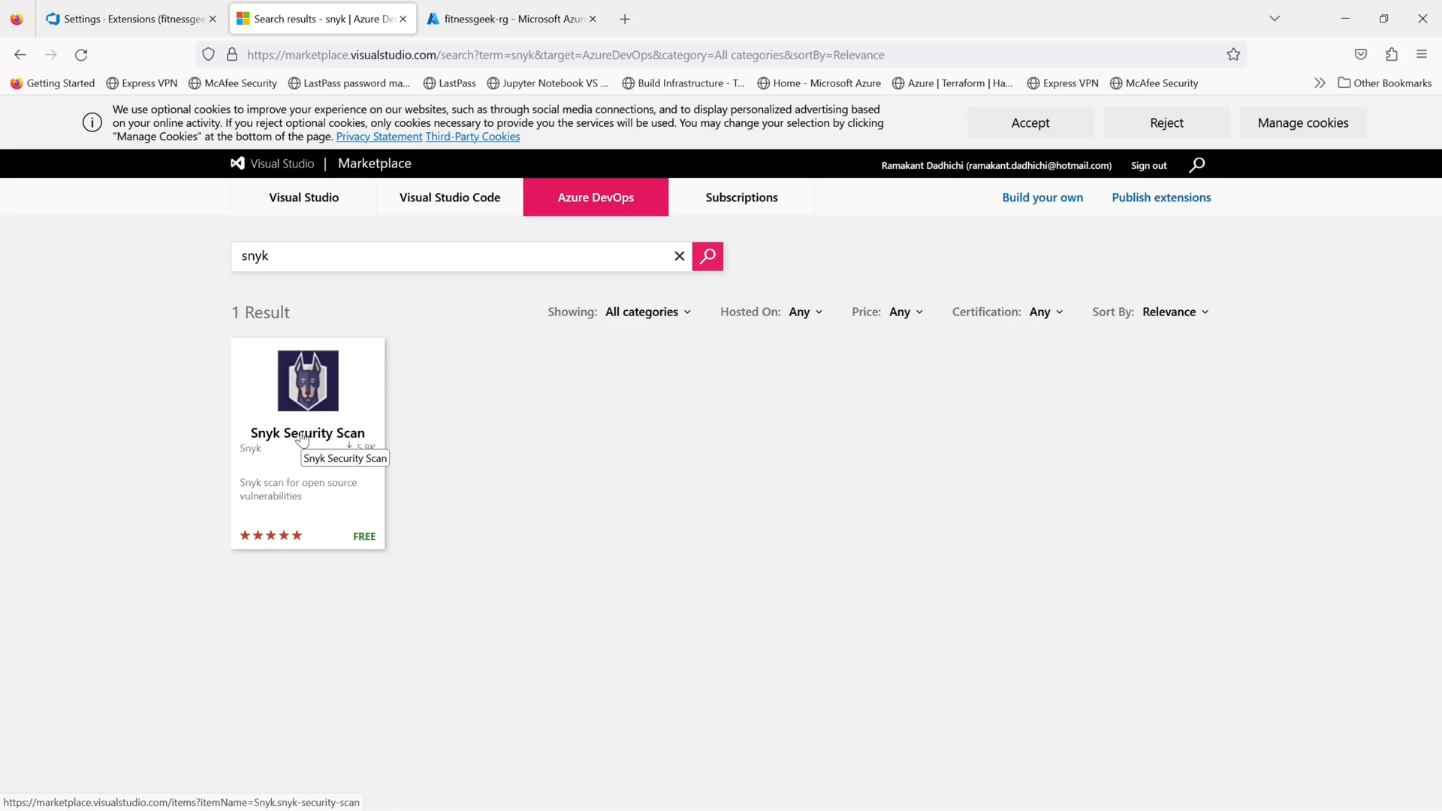
click(456, 256)
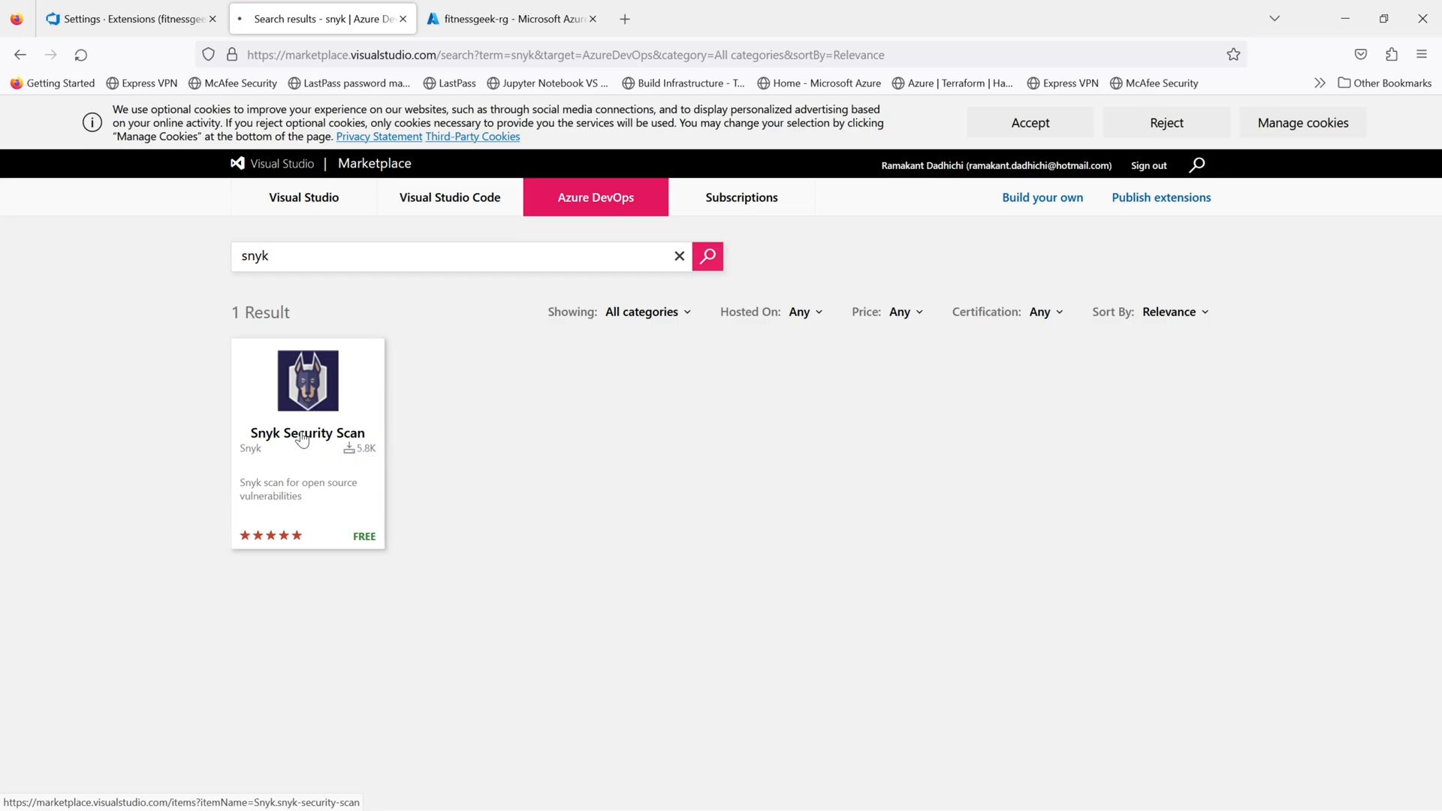
Step: Start the free acquisition of Snyk Security Scan from its details page
click(307, 433)
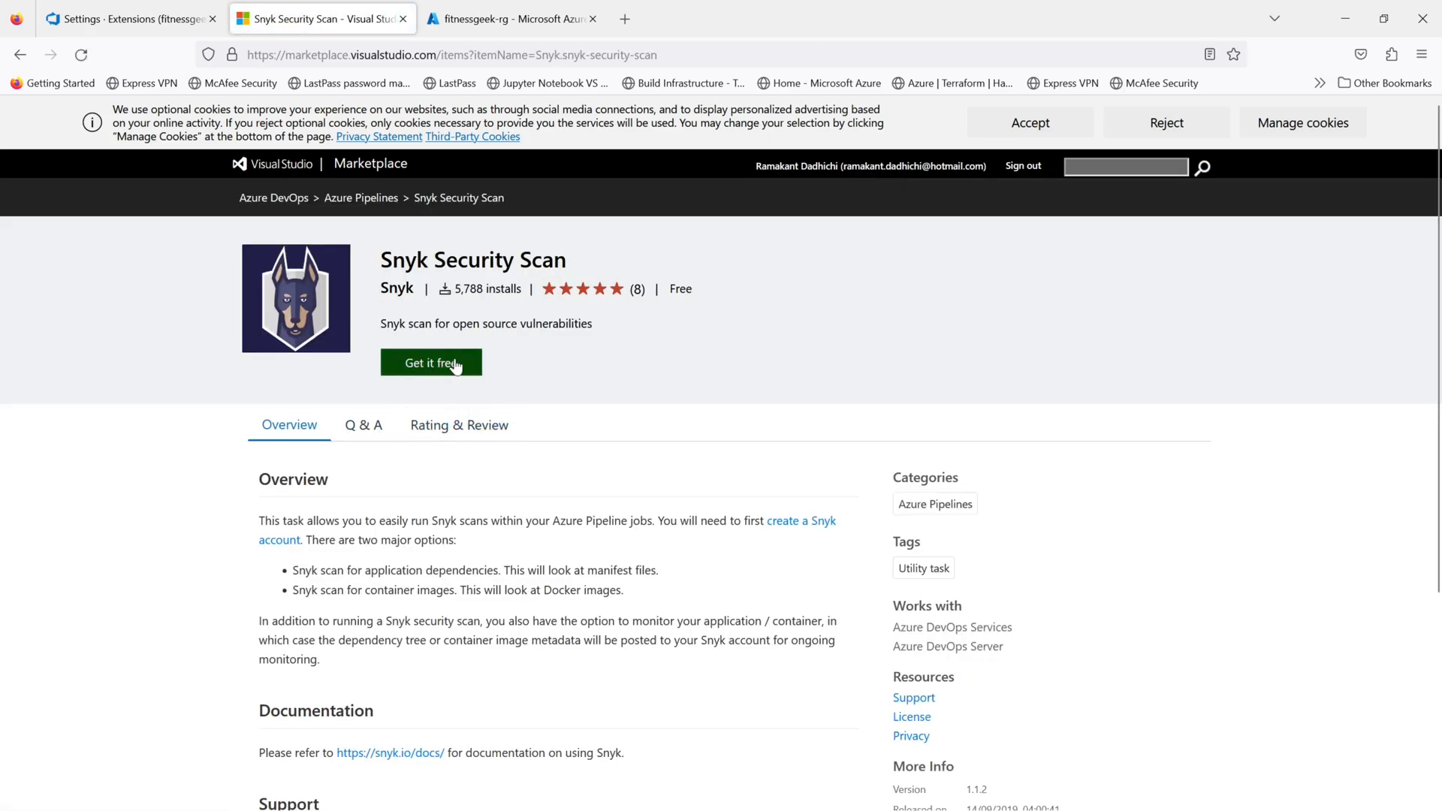
mouse_move(431, 362)
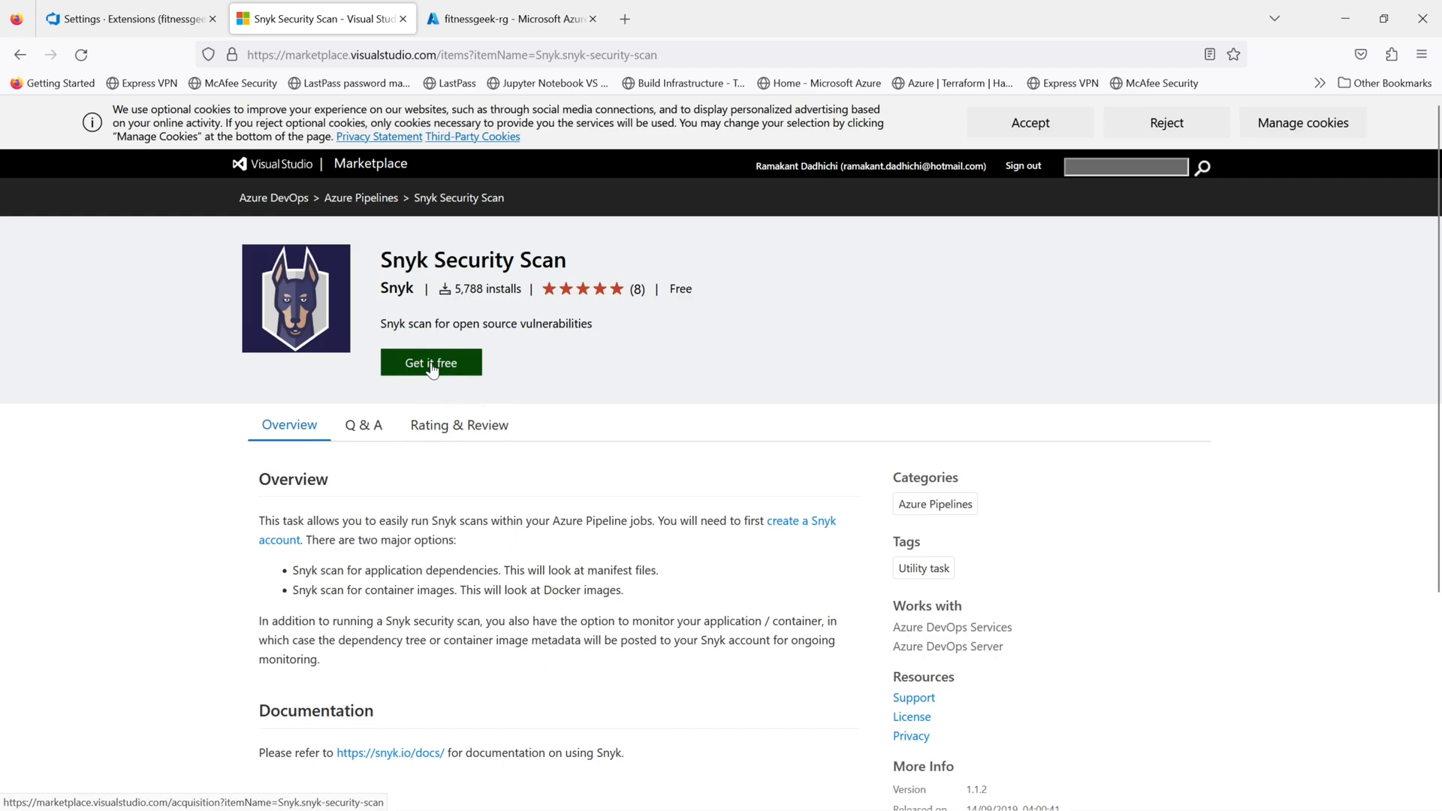
click(430, 362)
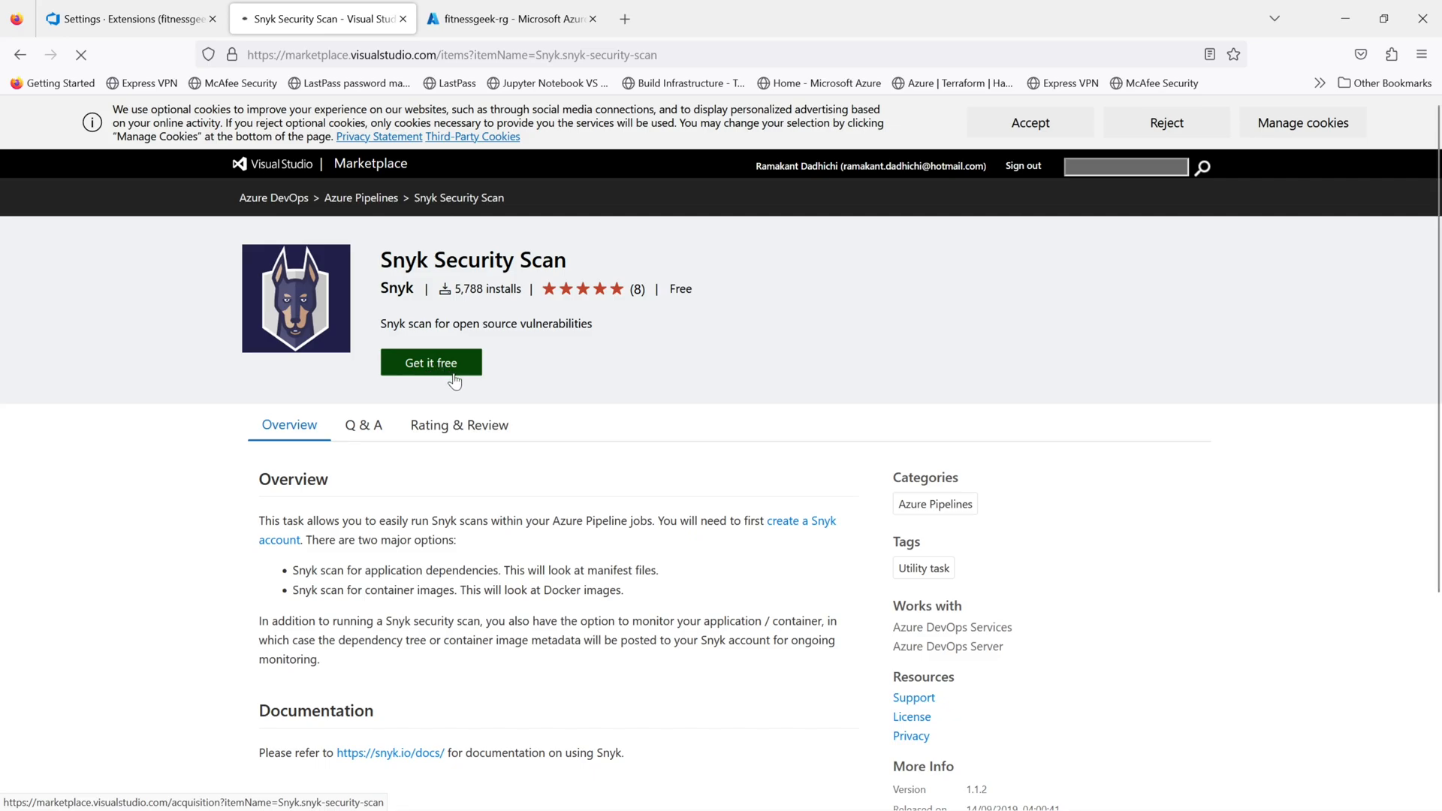
Step: Install Snyk Security Scan into the fitnessgeekorg organization until 'You are all set!' appears
click(432, 362)
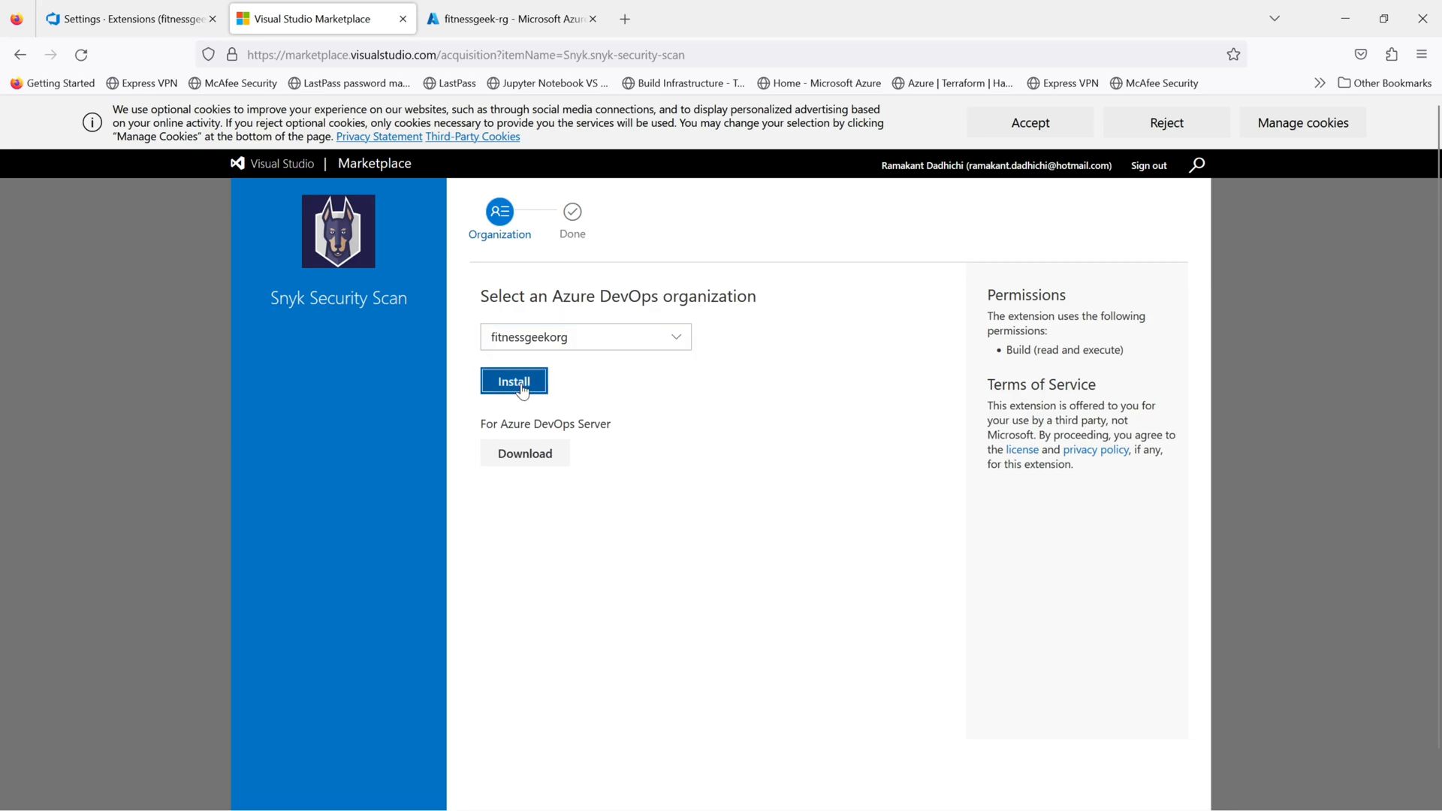
click(514, 380)
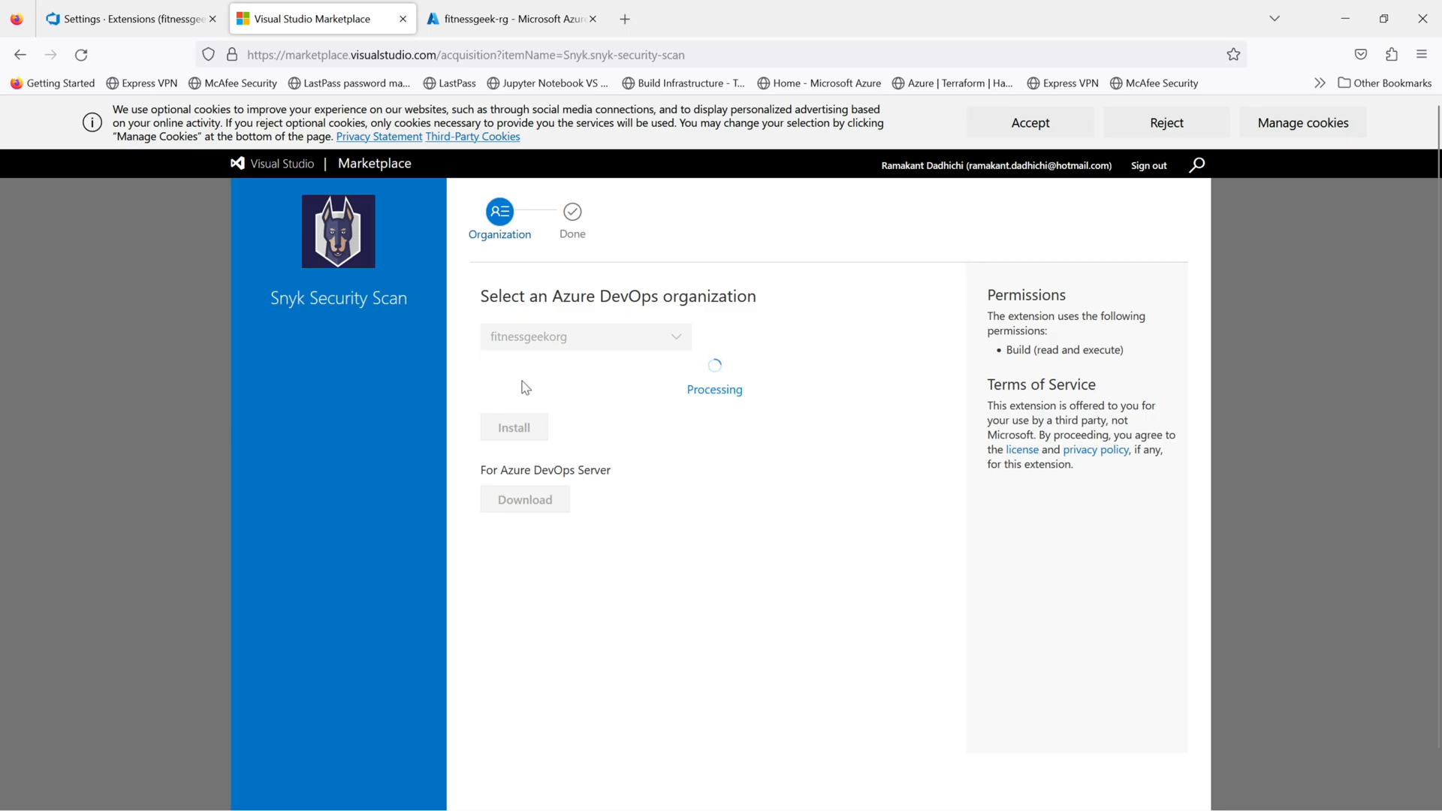
click(514, 427)
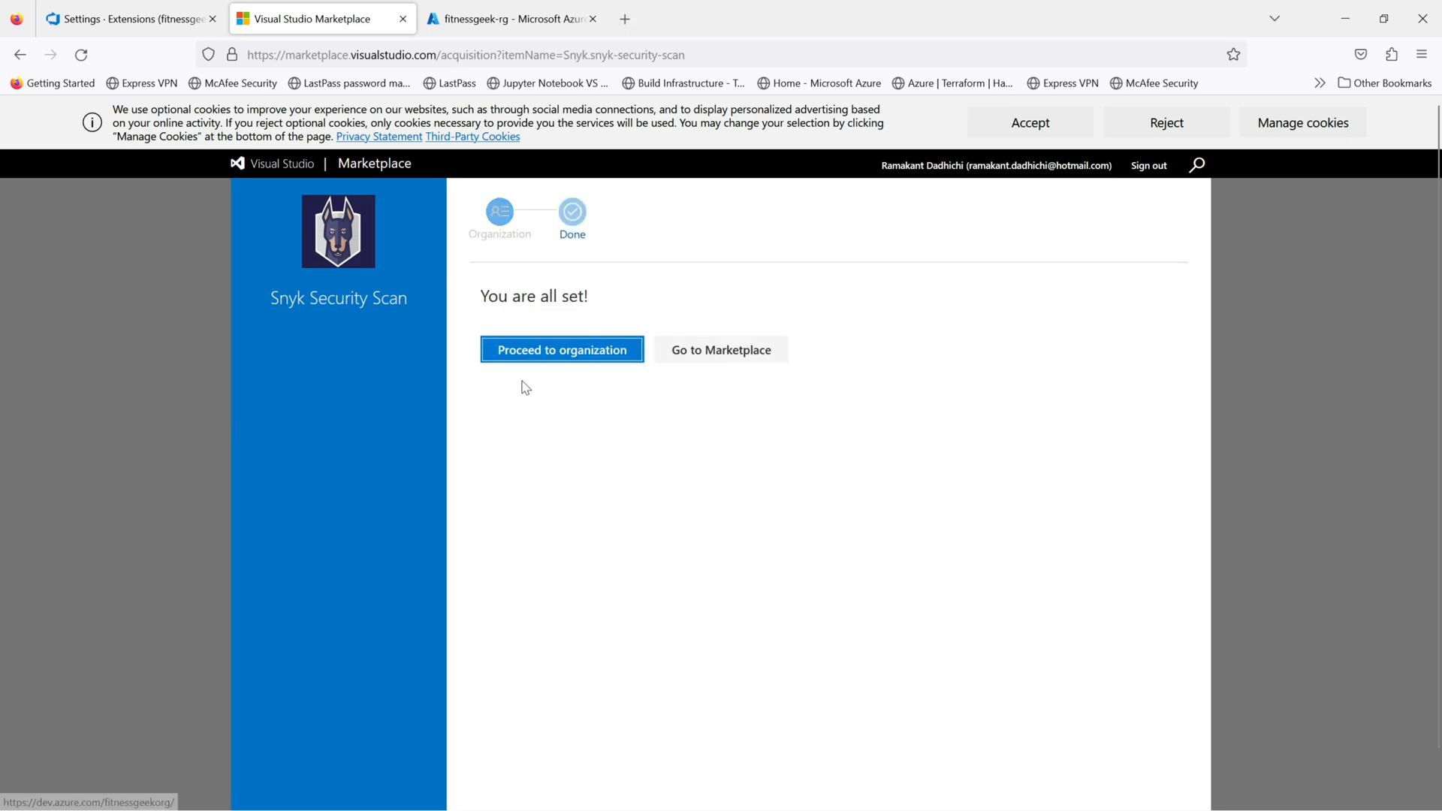
mouse_move(554, 398)
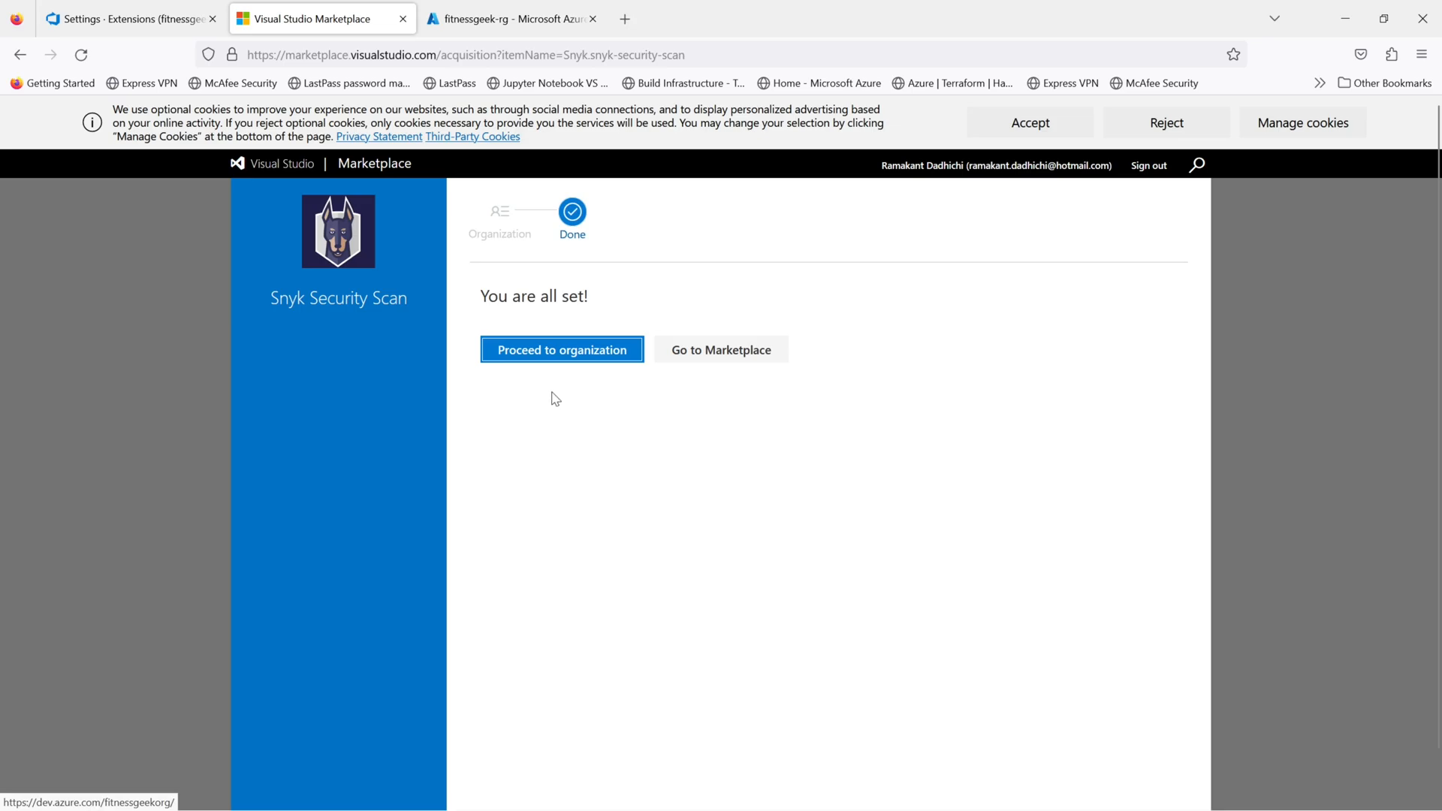
mouse_move(586, 359)
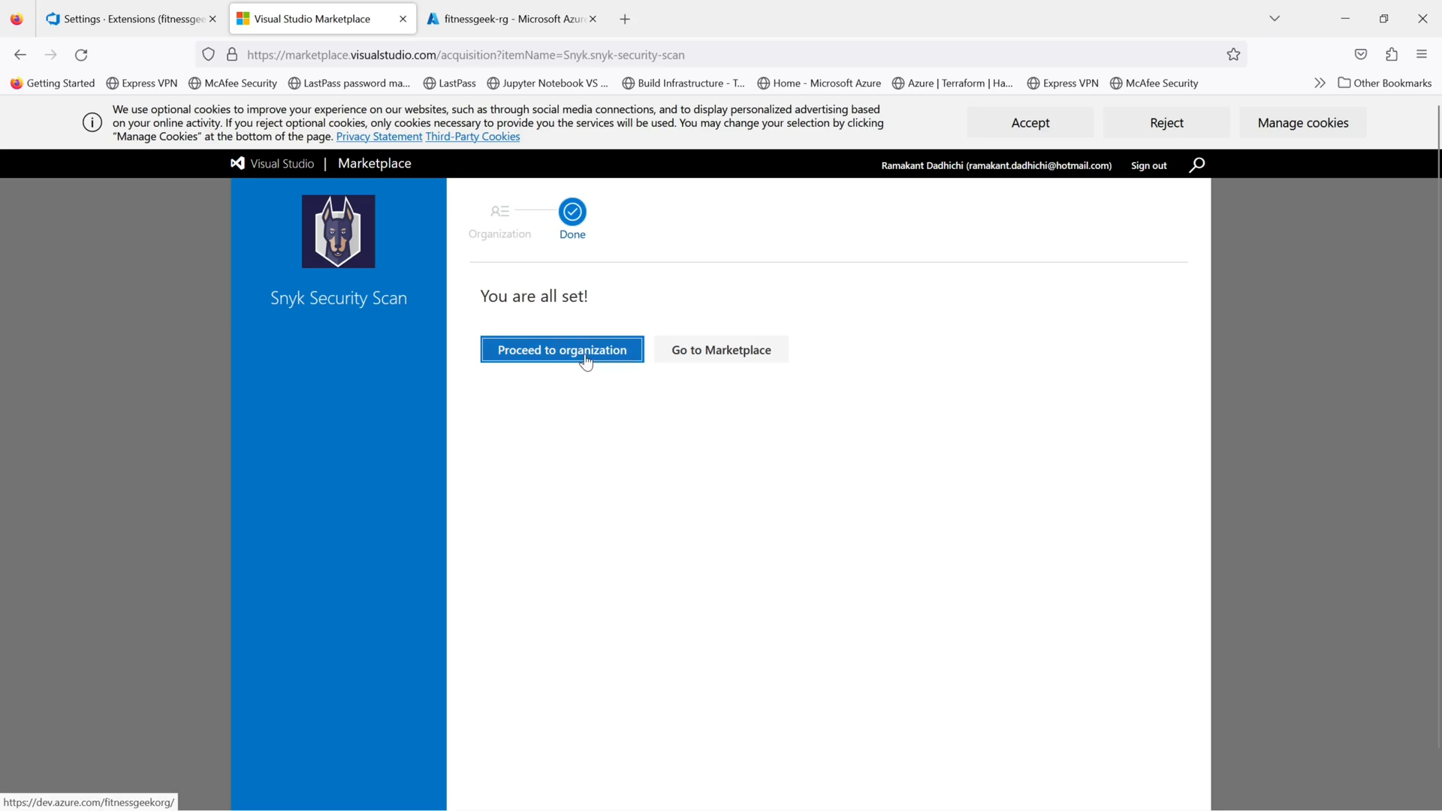
Step: Proceed to the fitnessgeekorg home and reach its Organization Settings overview
click(561, 351)
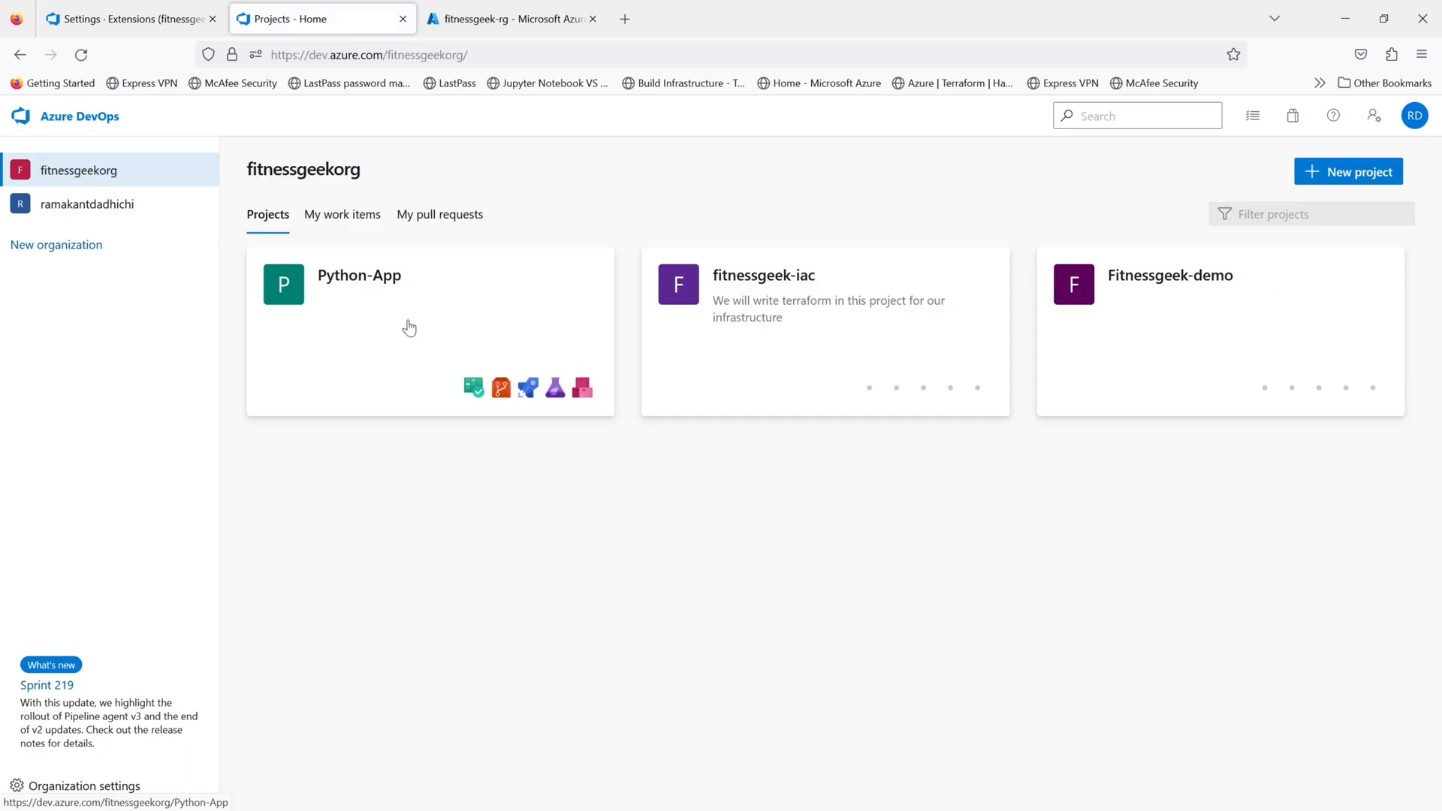
mouse_move(177, 765)
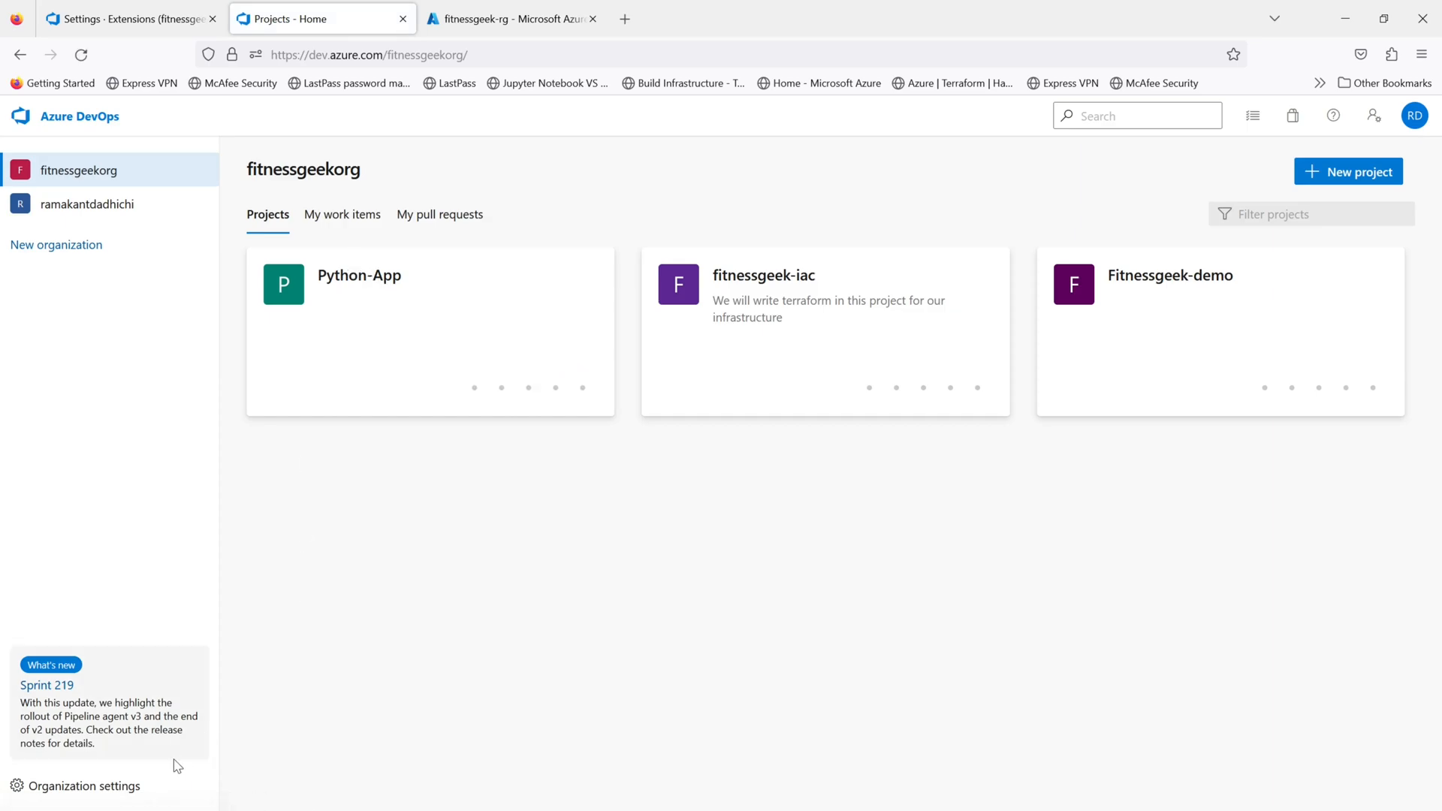
mouse_move(87, 786)
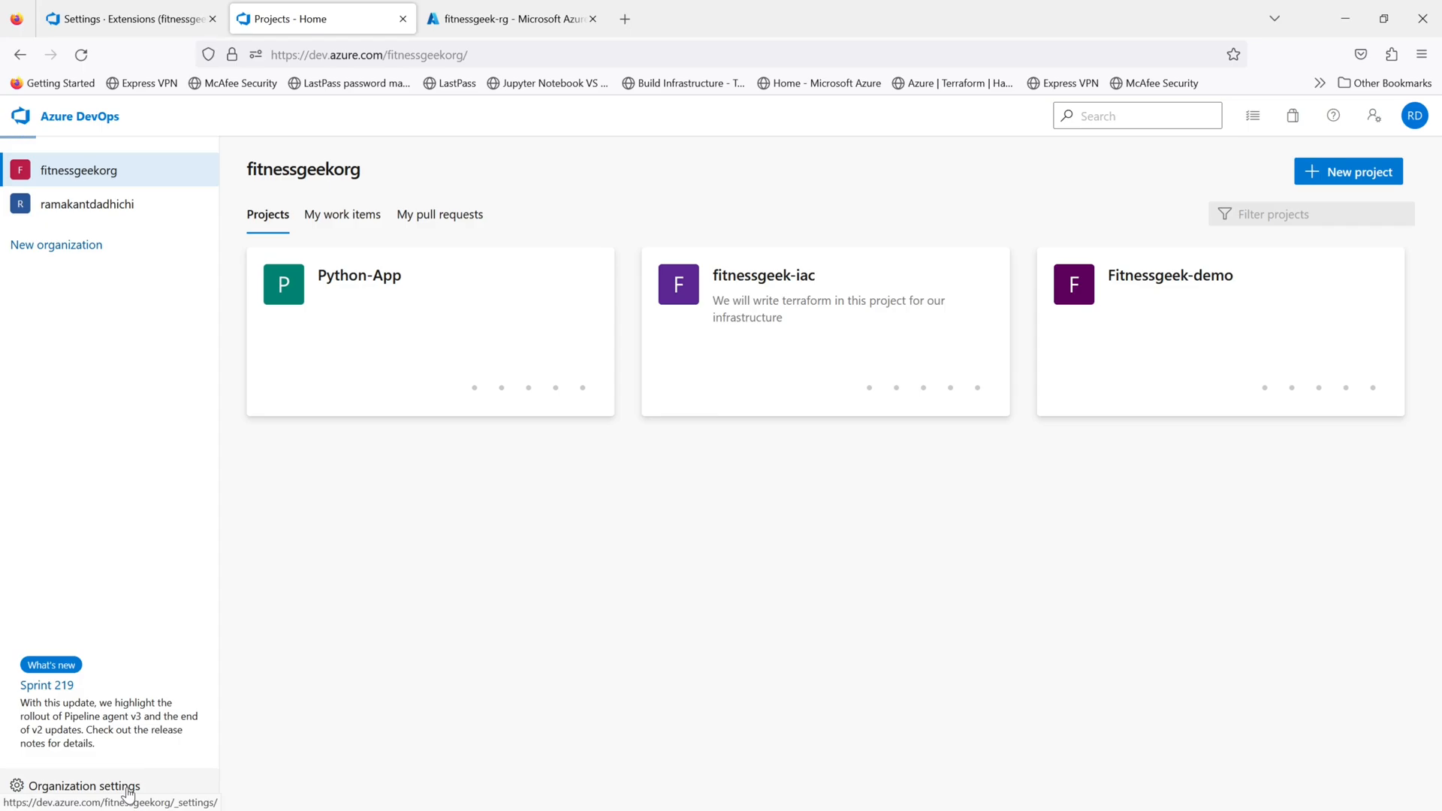
click(84, 786)
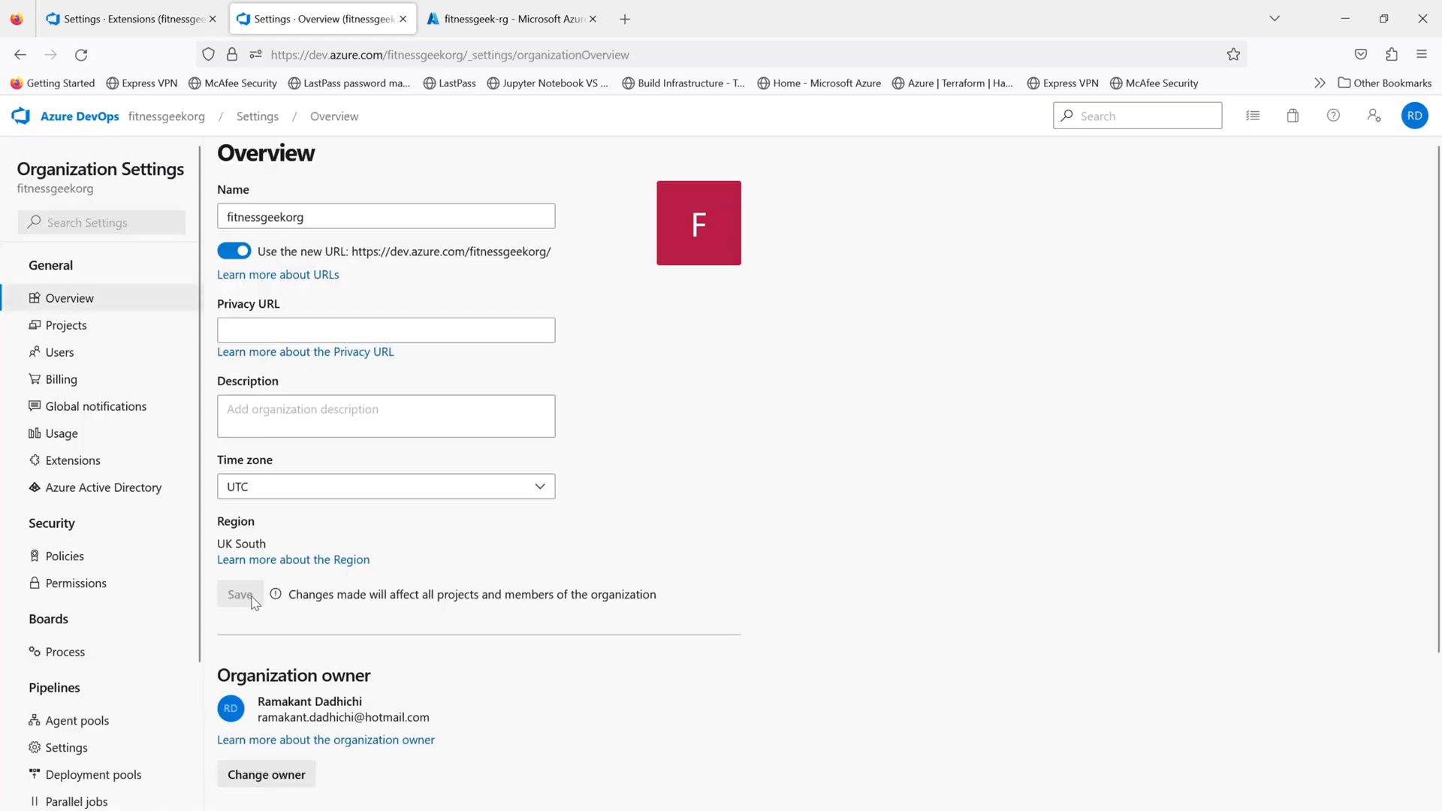
mouse_move(110, 442)
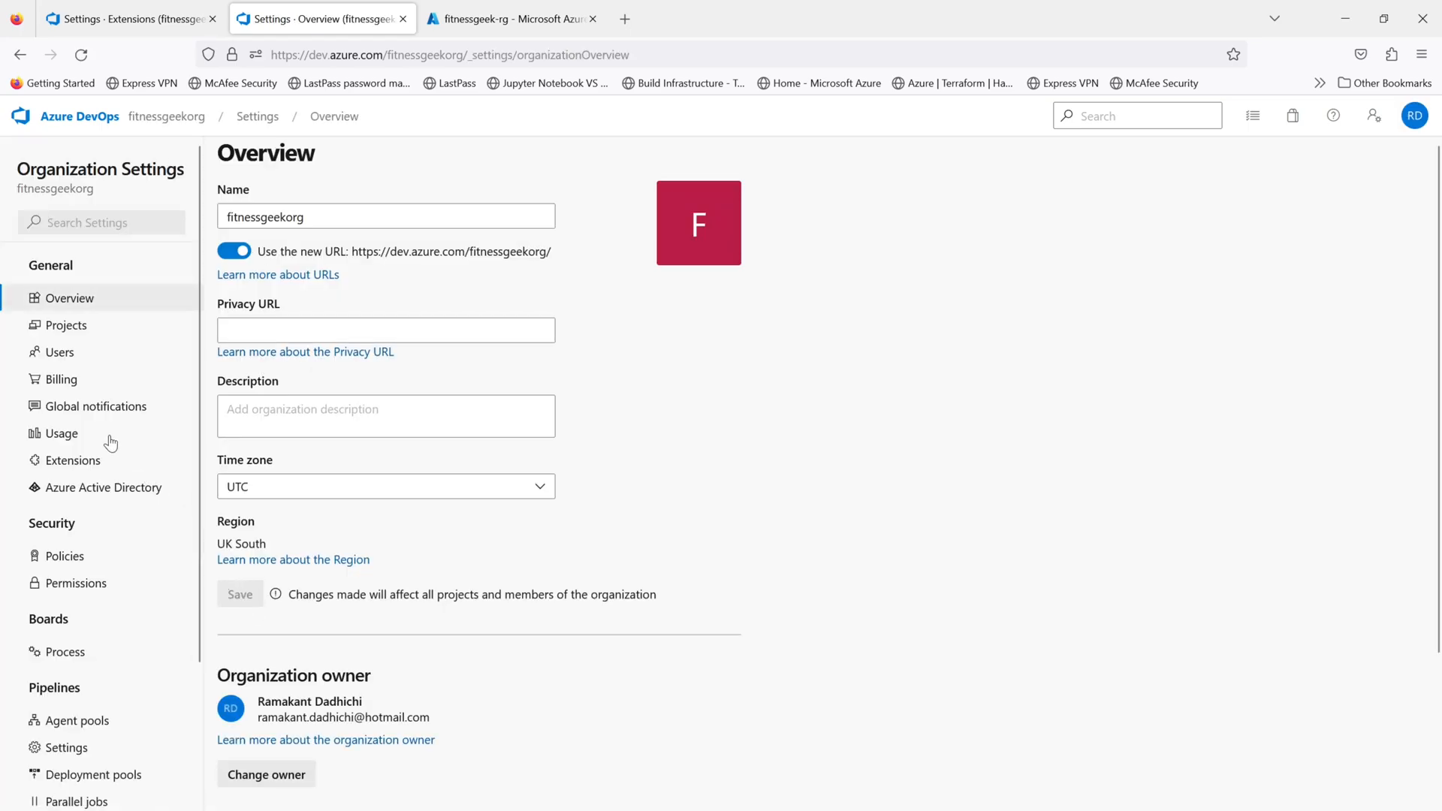
mouse_move(82, 461)
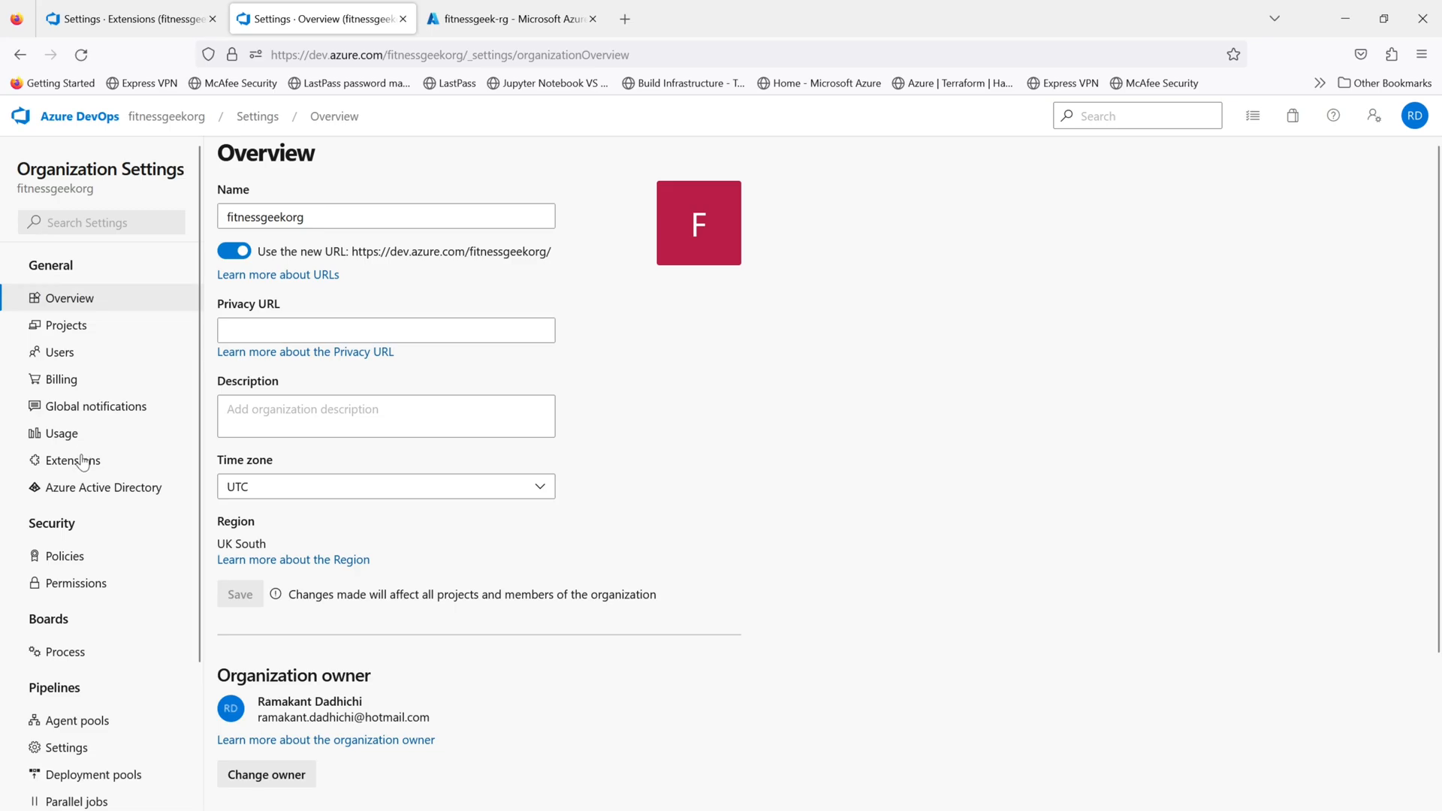
Step: List installed extensions showing Snyk Security Scan beside SonarCloud and Terraform
click(72, 460)
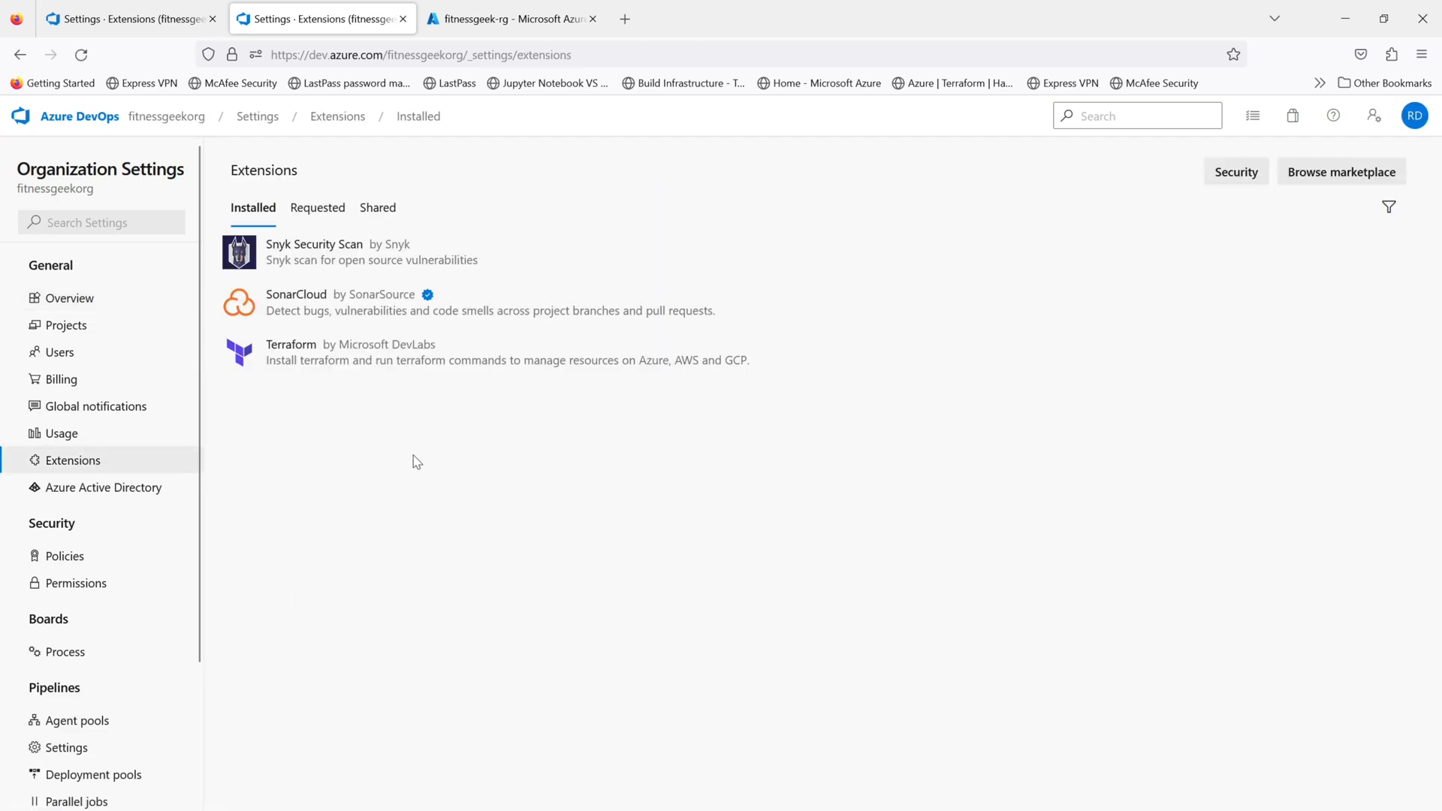
mouse_move(362, 358)
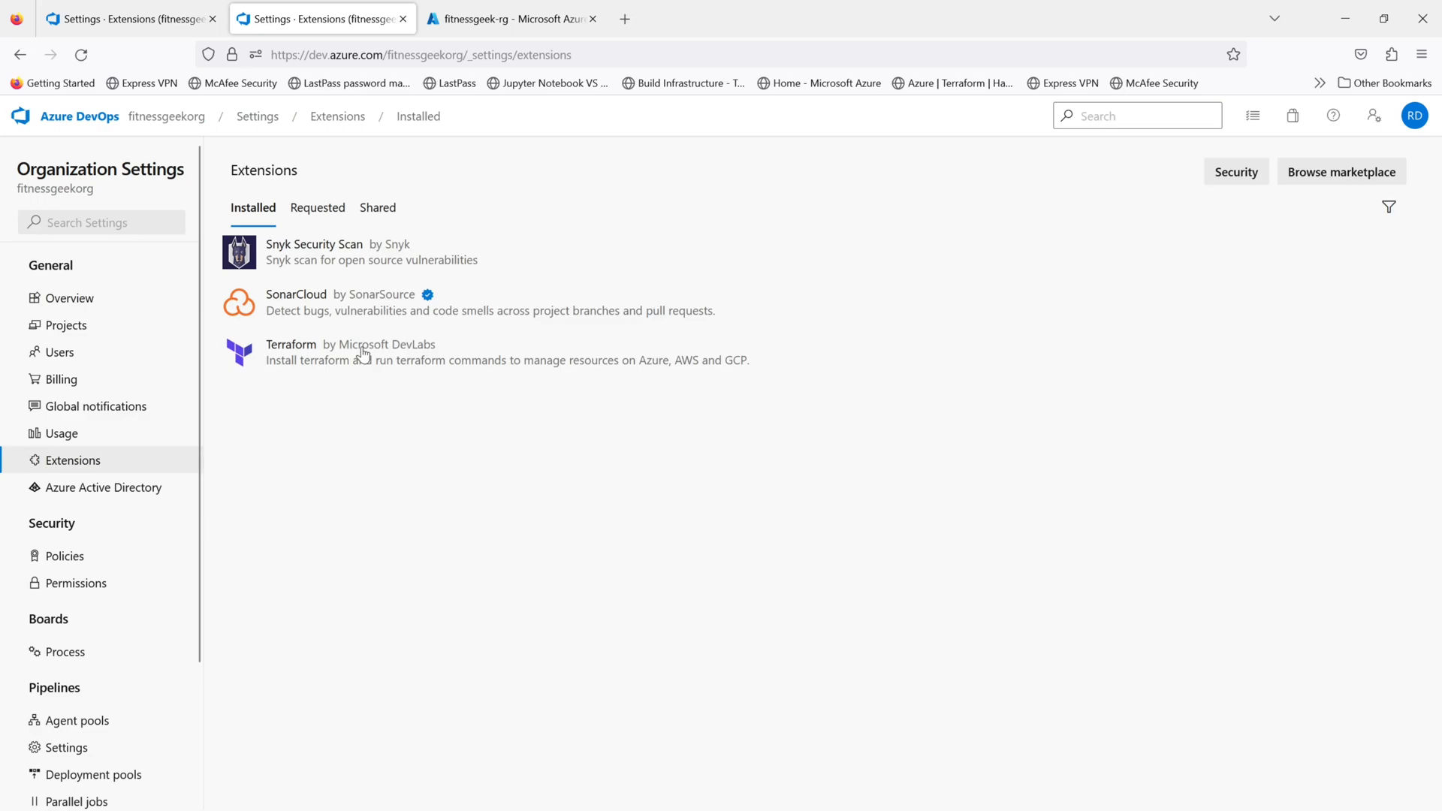
mouse_move(380, 254)
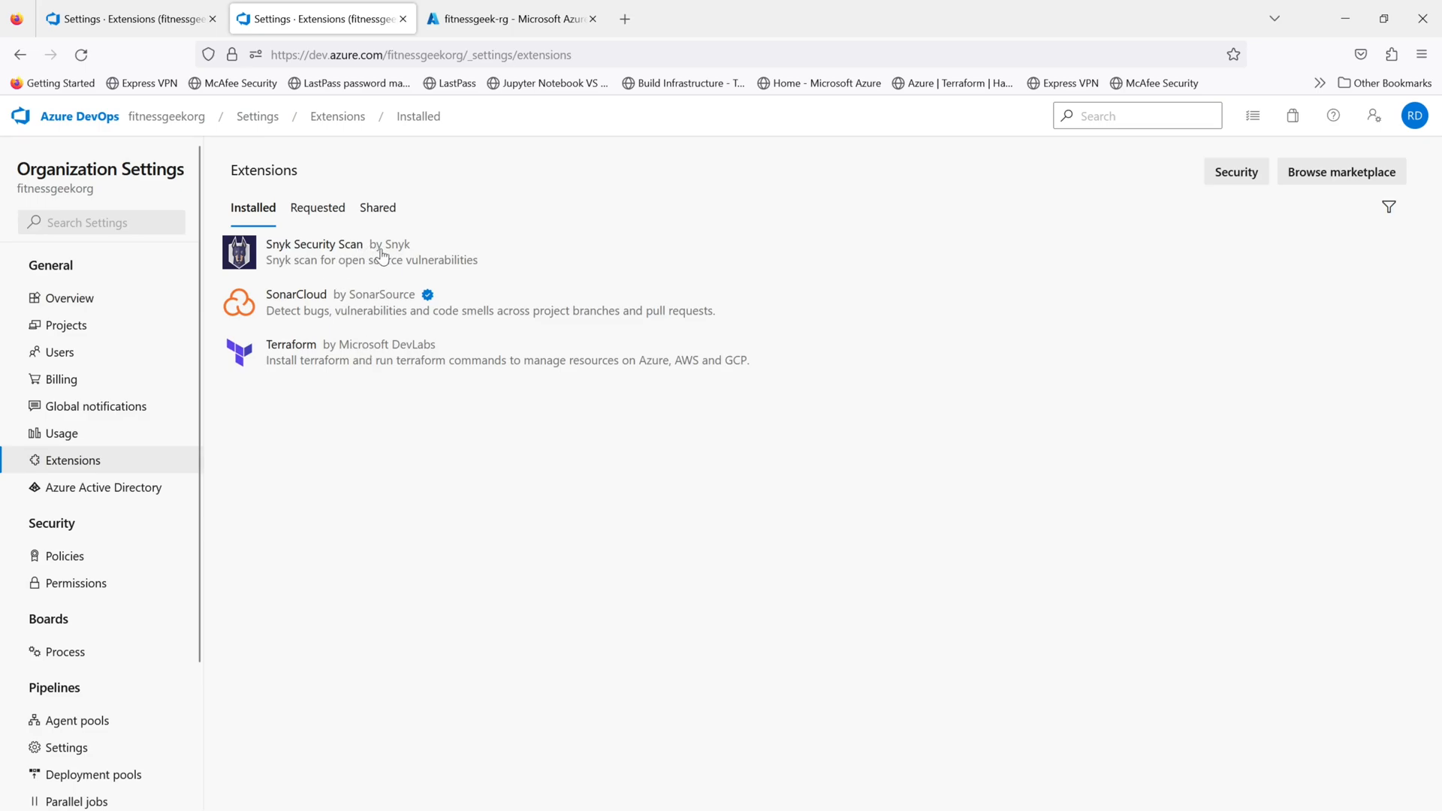
mouse_move(365, 273)
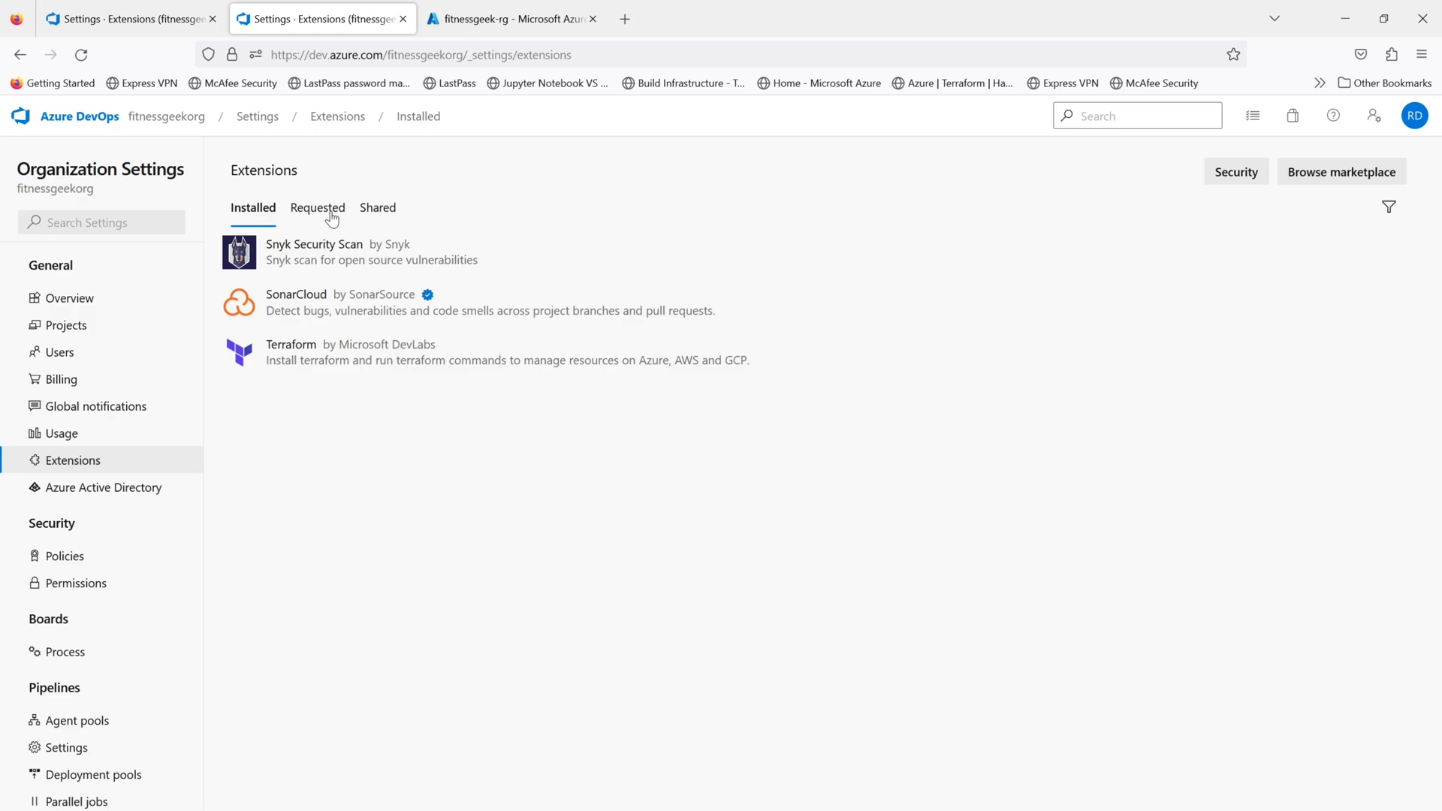
Step: Review the empty Requested and Shared extension views, ending on Requested
click(317, 207)
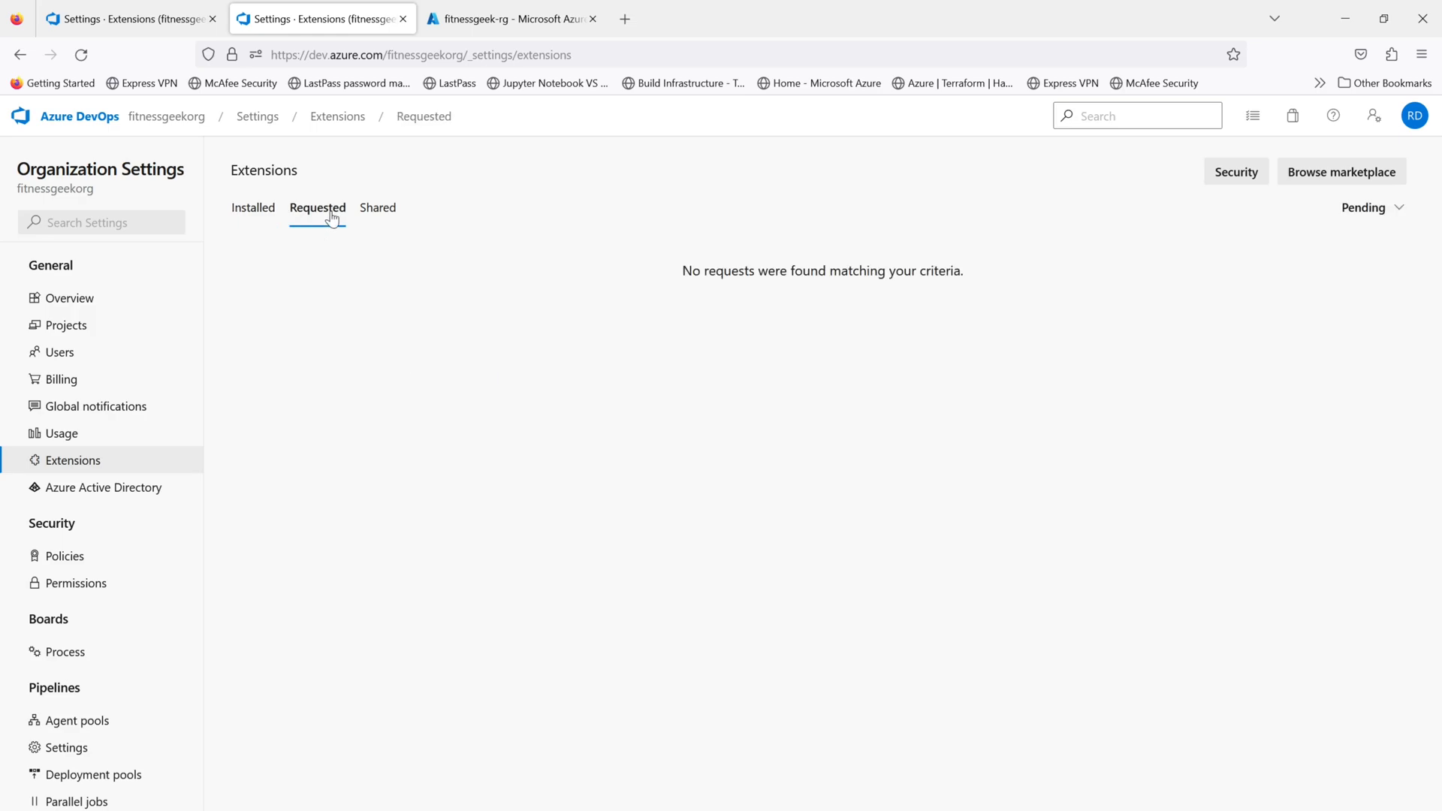
mouse_move(315, 448)
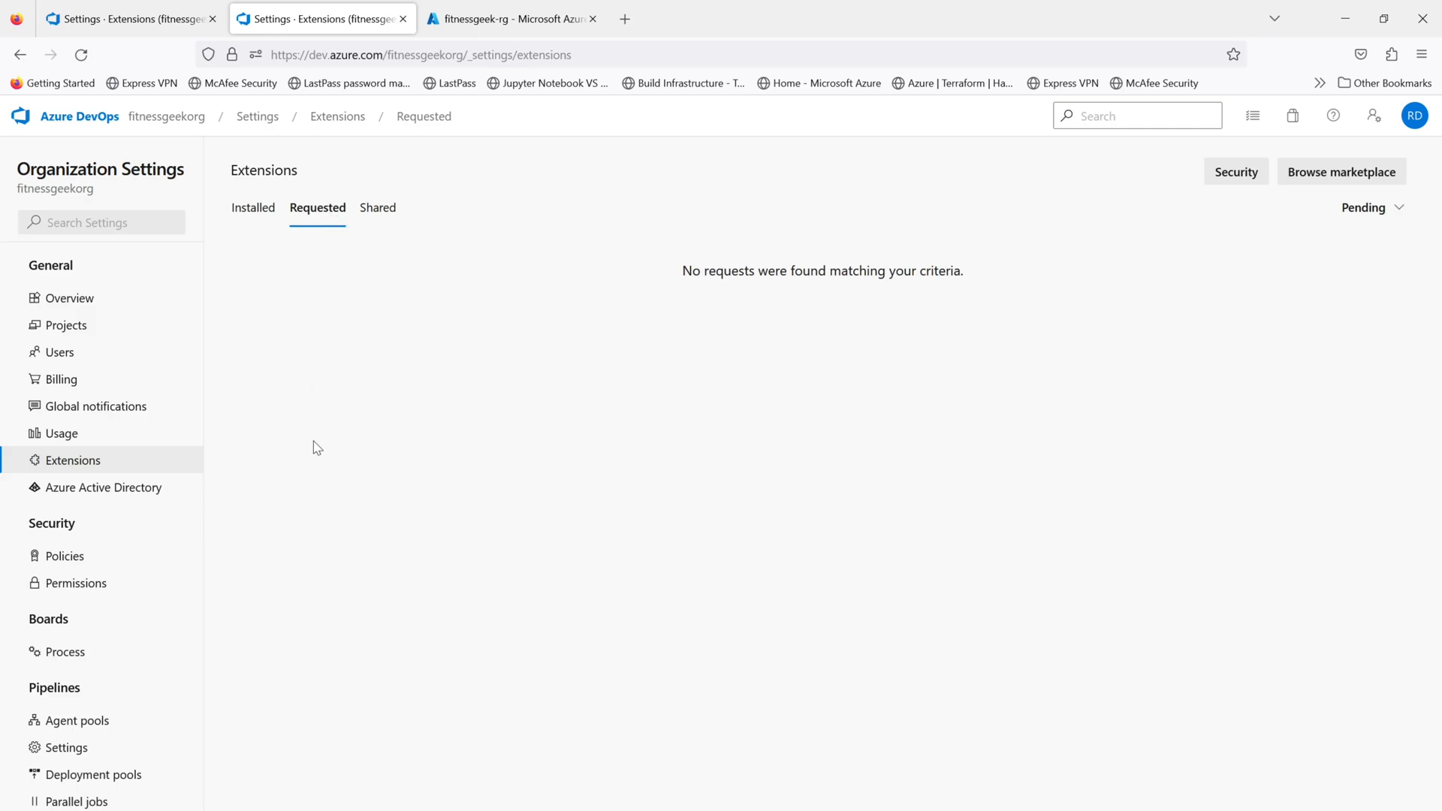
mouse_move(377, 212)
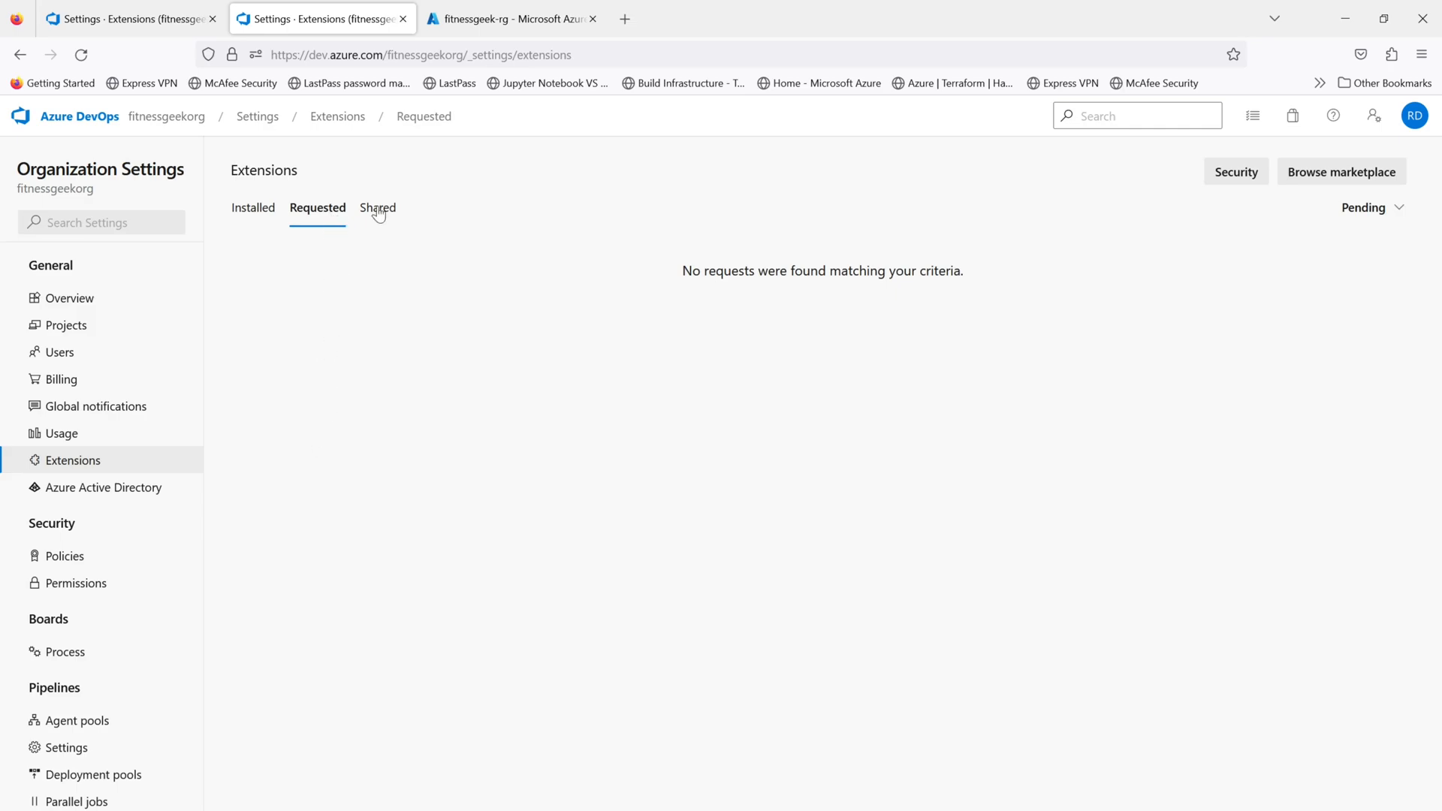
click(377, 207)
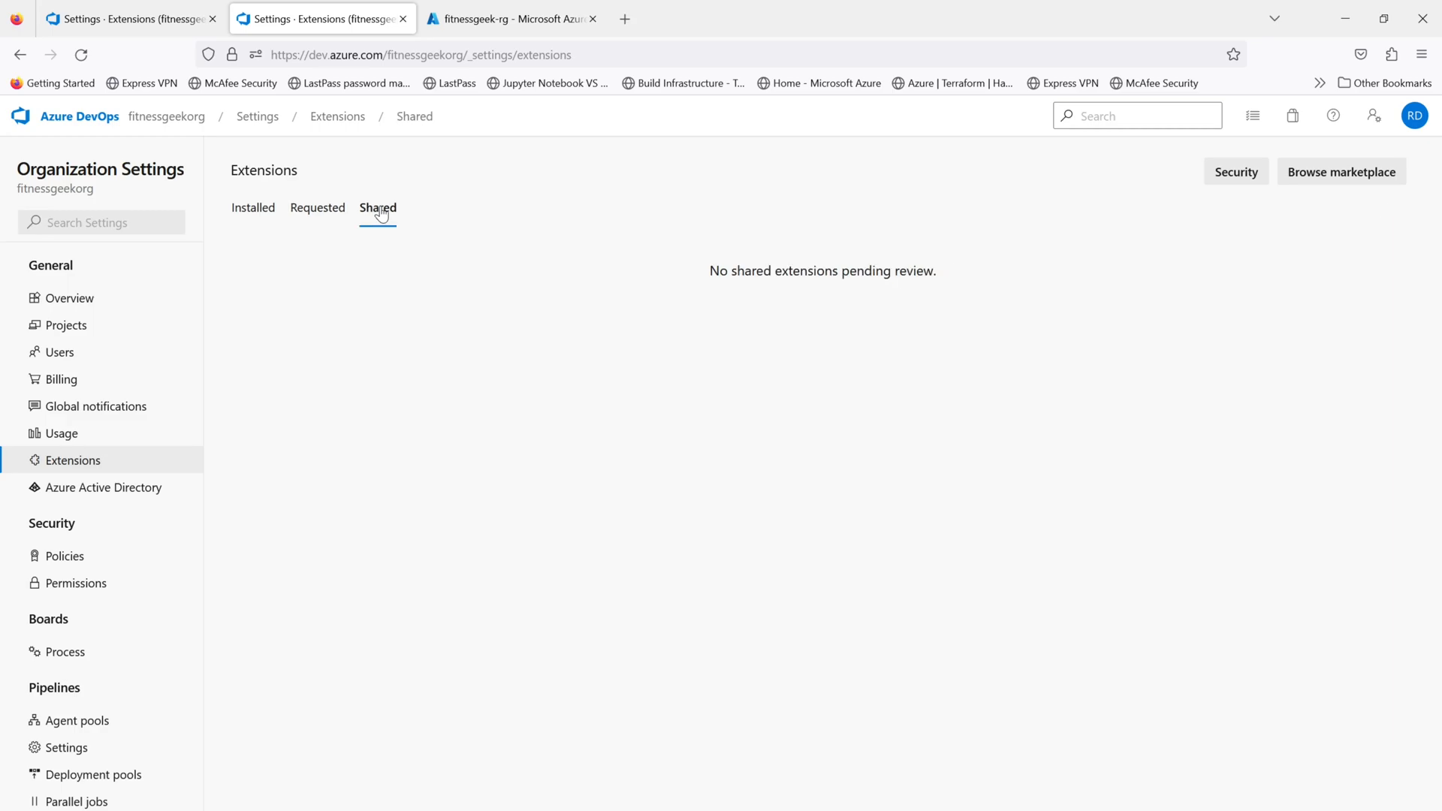
mouse_move(317, 207)
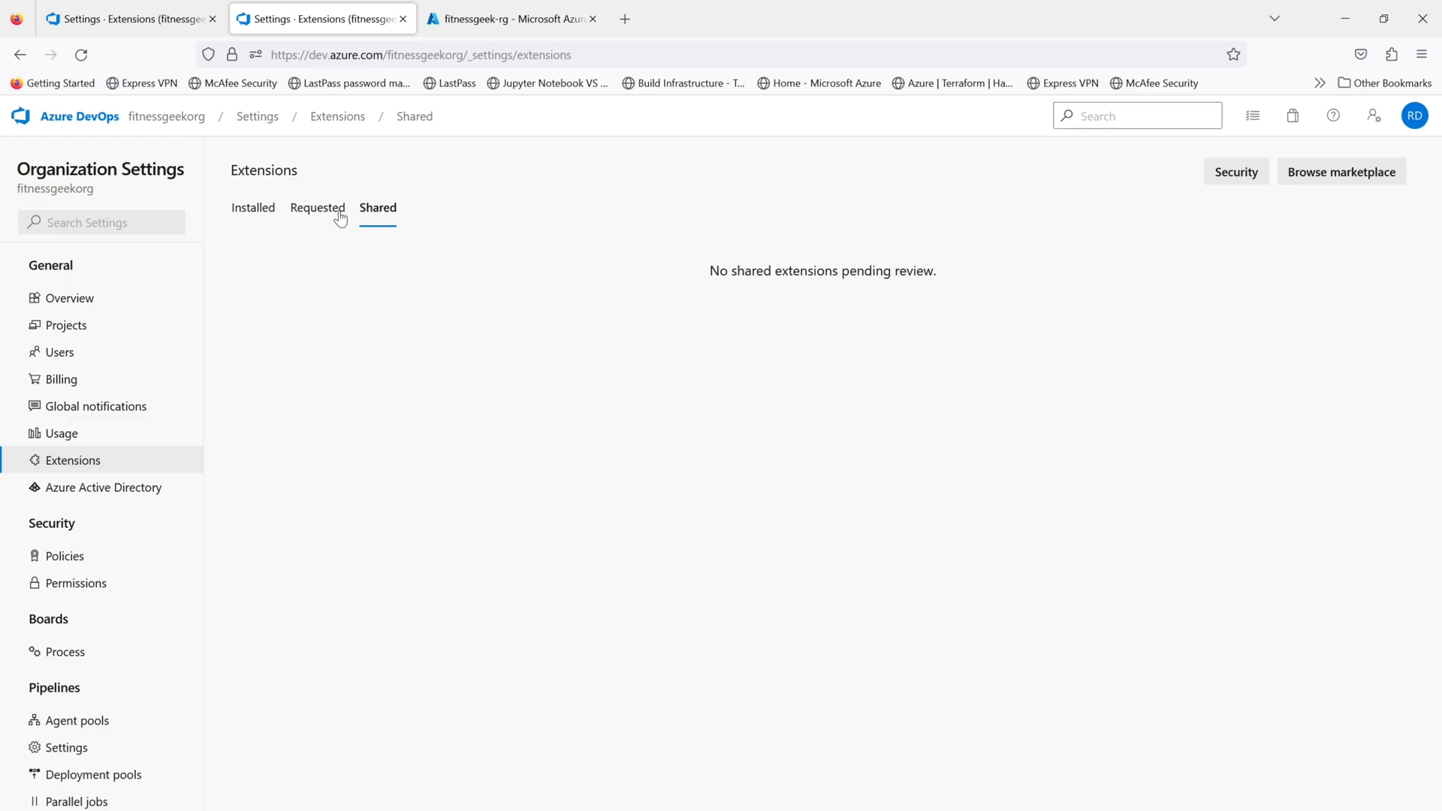
click(317, 207)
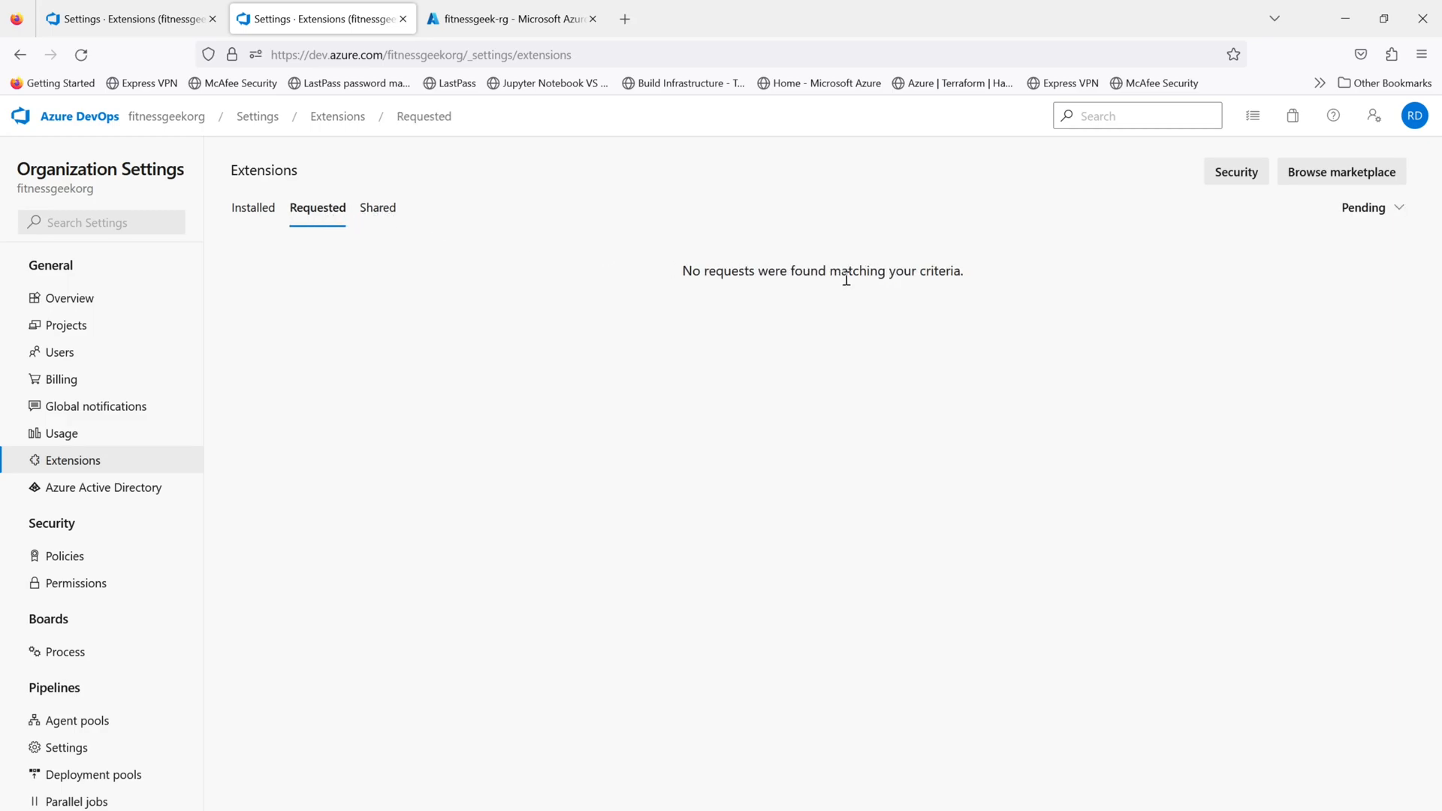
mouse_move(1162, 249)
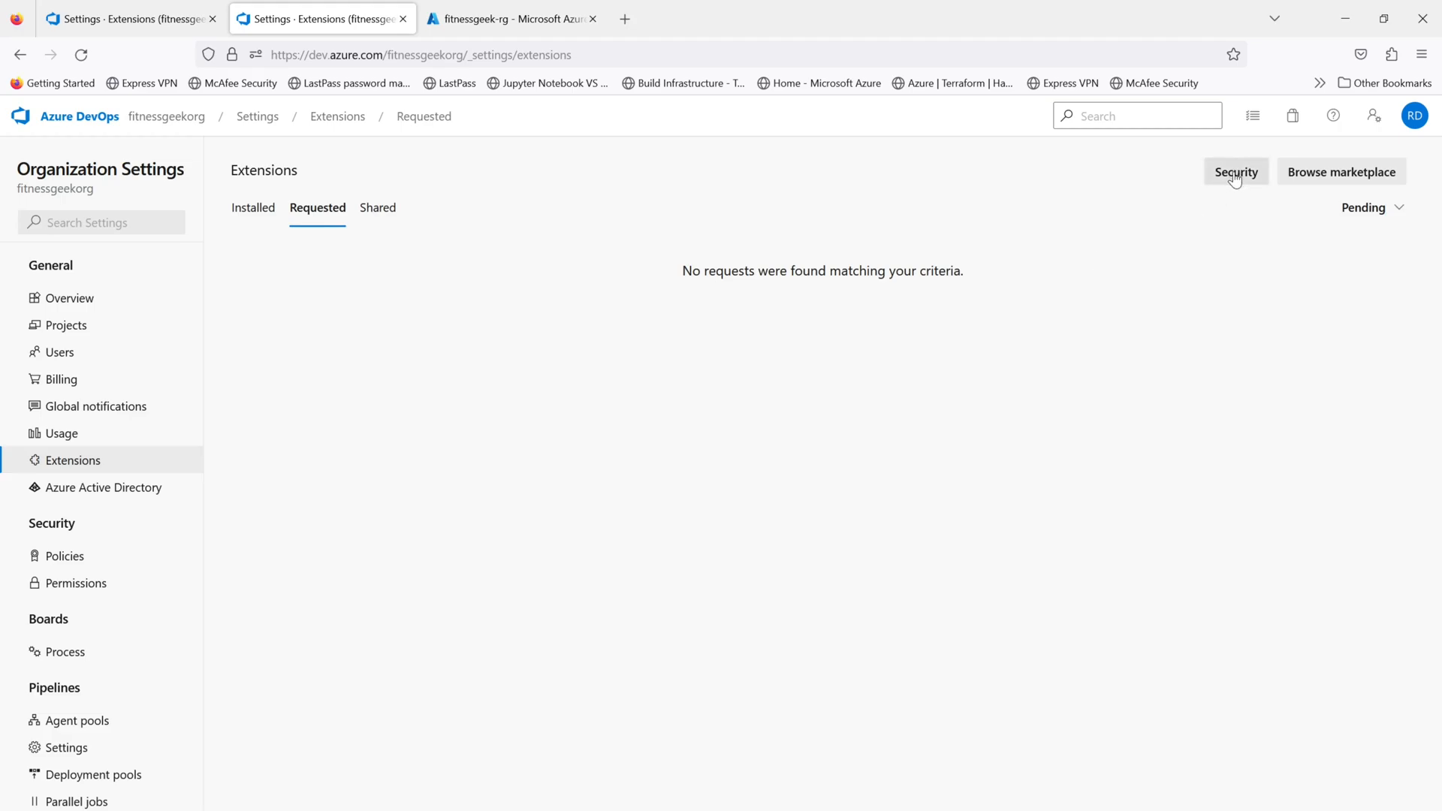
click(1235, 172)
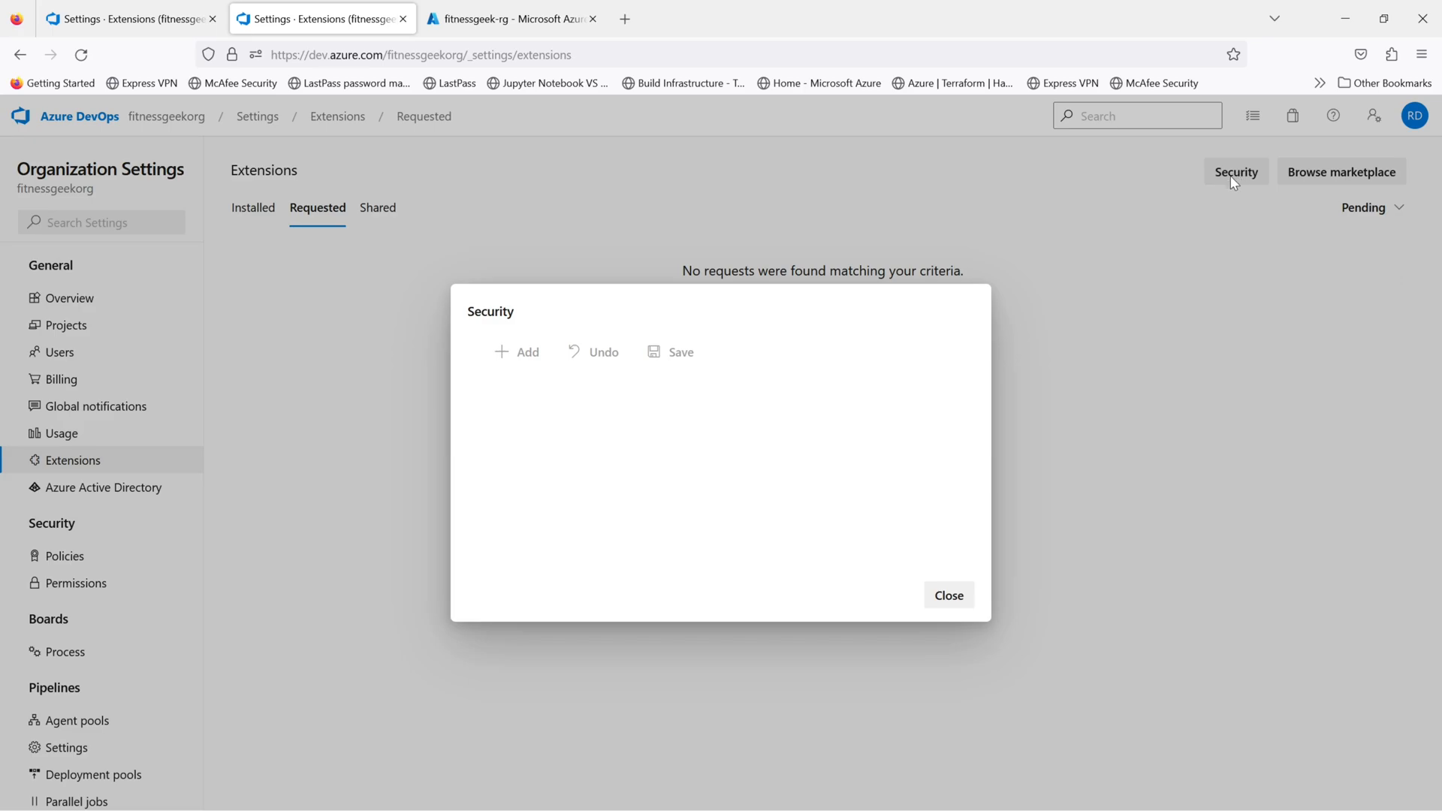
click(517, 352)
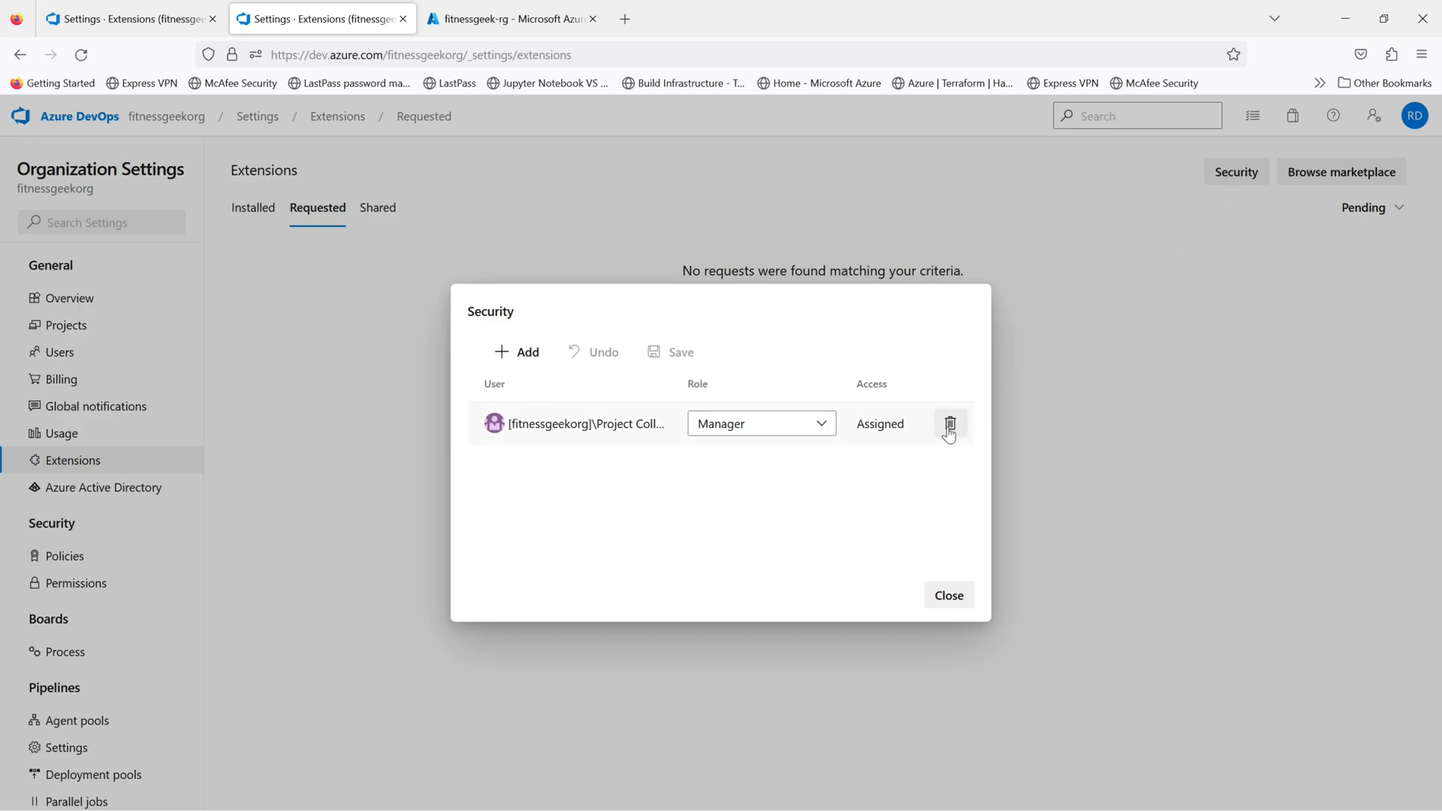
mouse_move(870, 470)
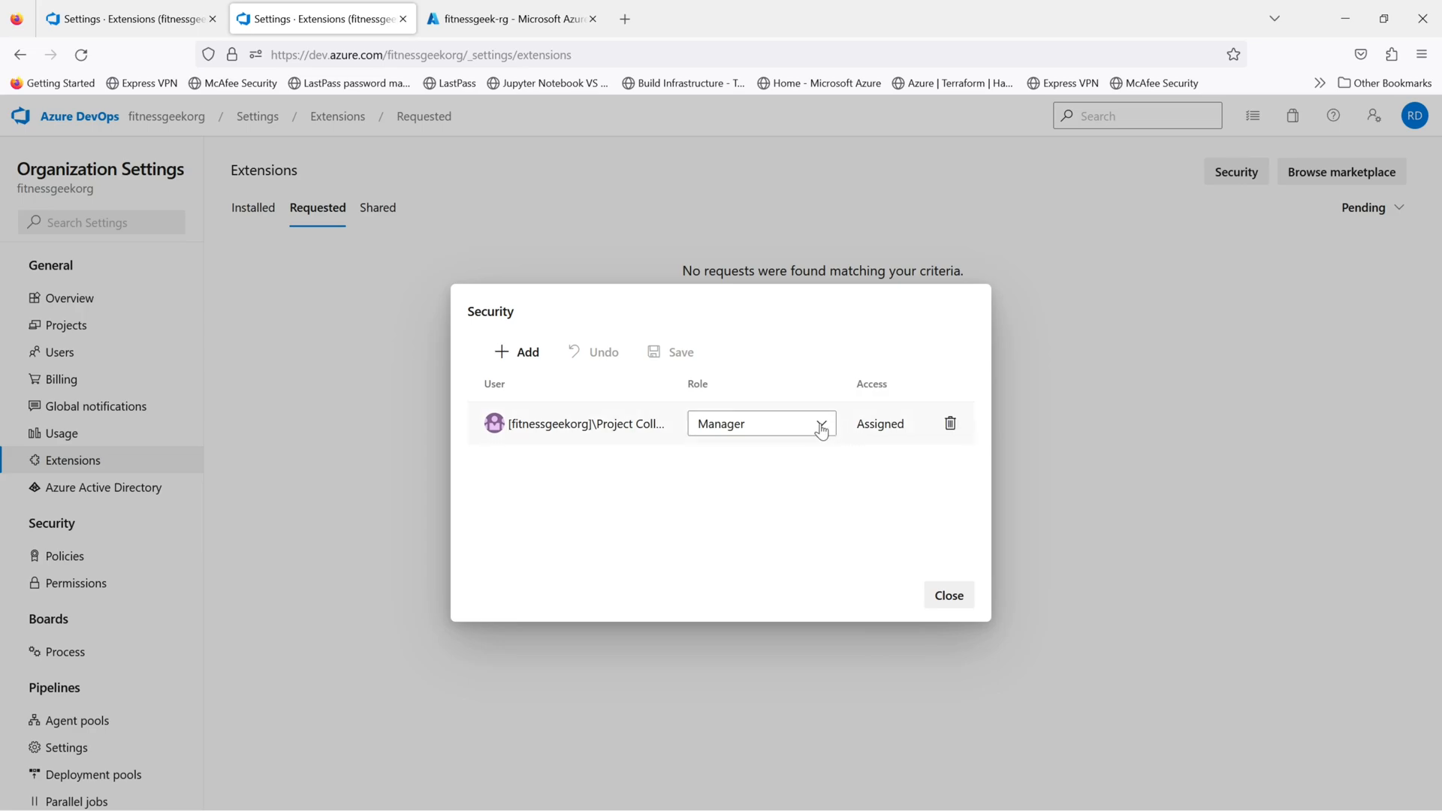
mouse_move(604, 389)
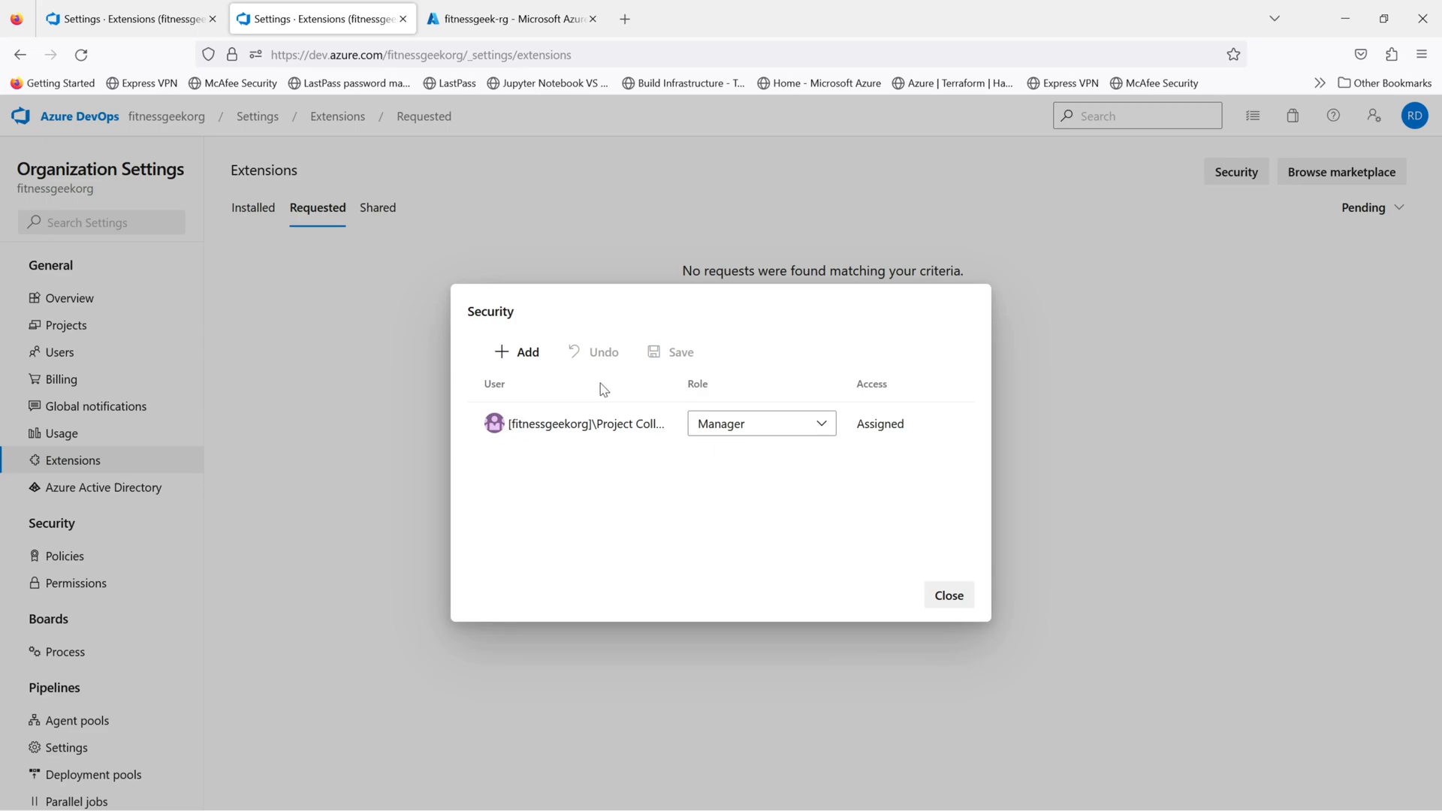
mouse_move(623, 430)
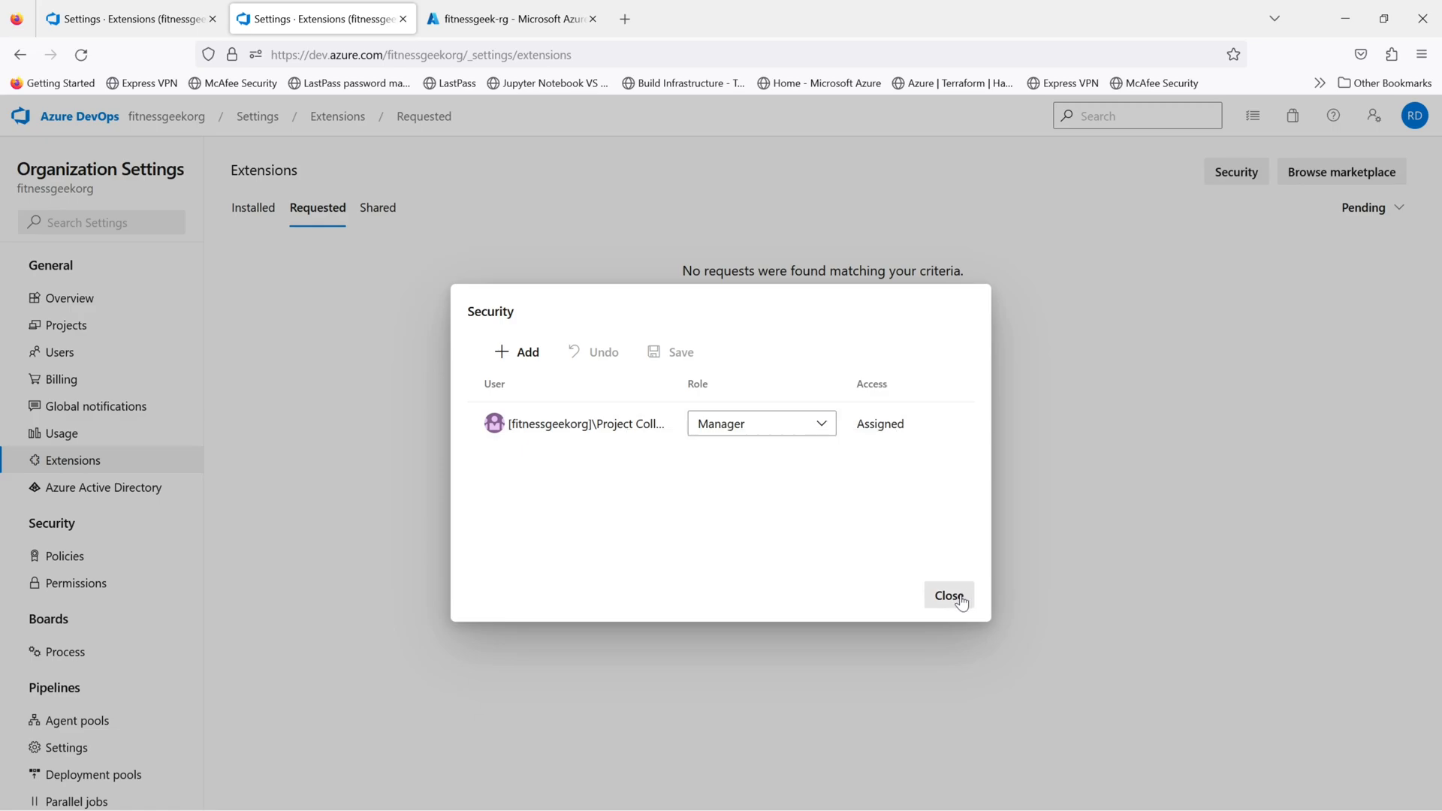
click(948, 595)
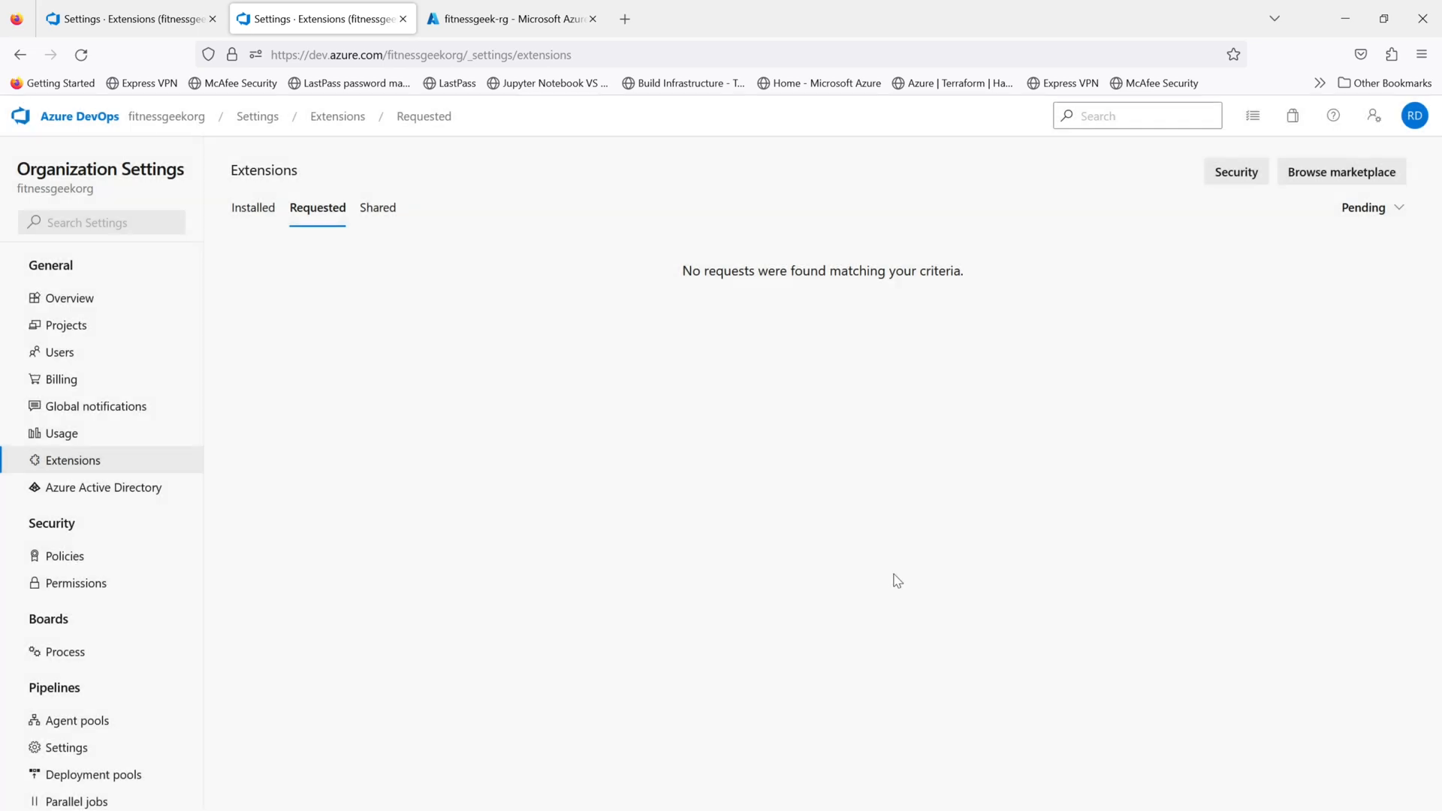
mouse_move(587, 566)
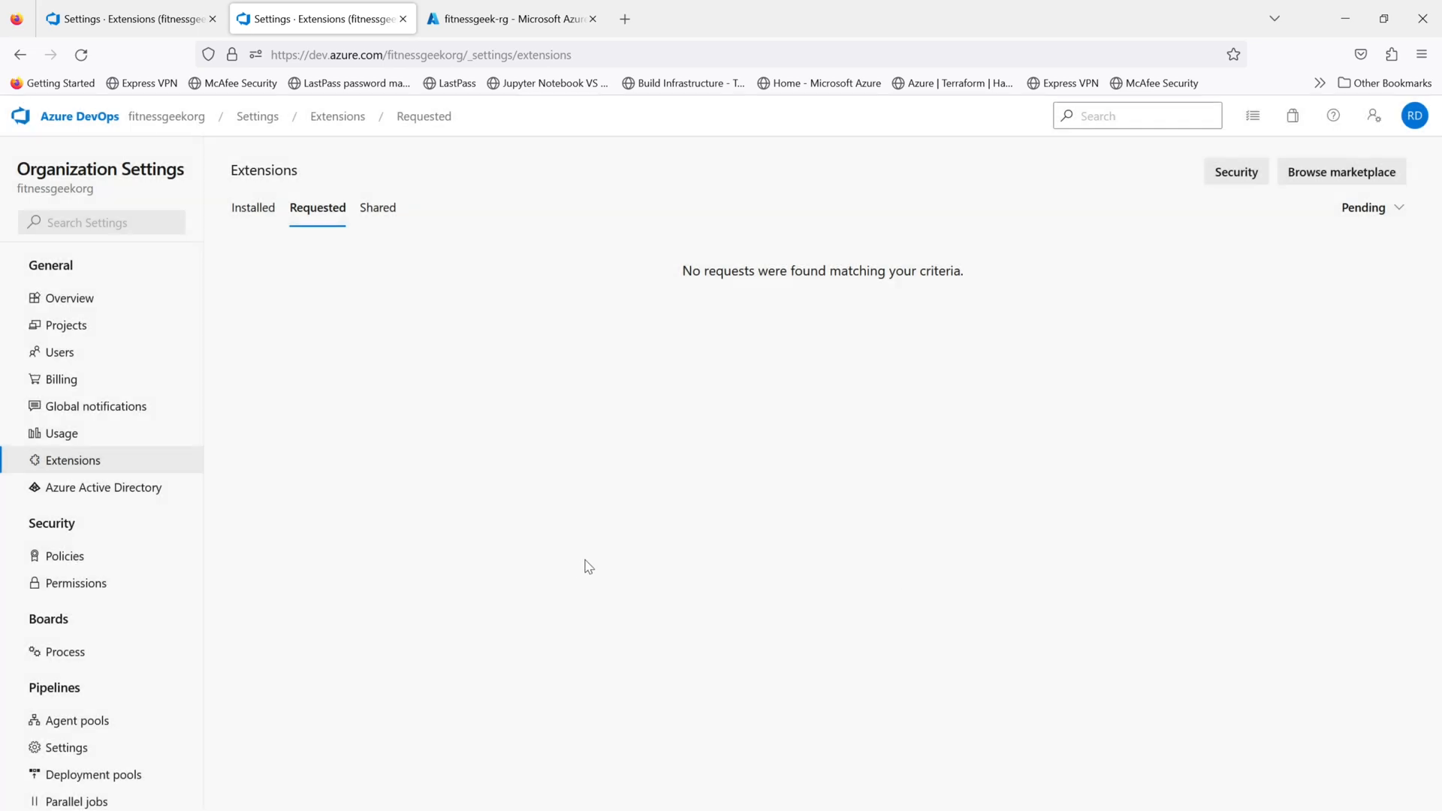
mouse_move(580, 570)
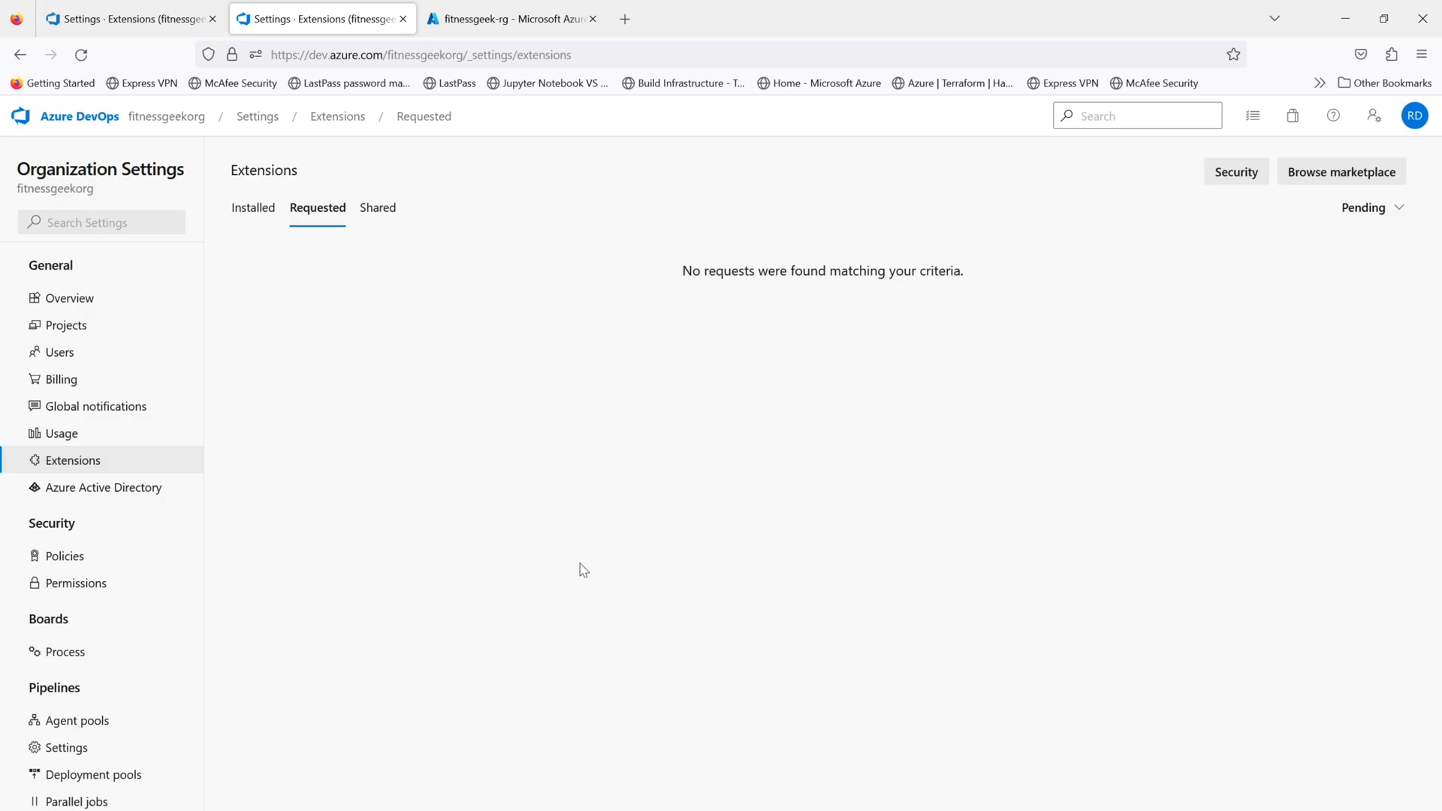